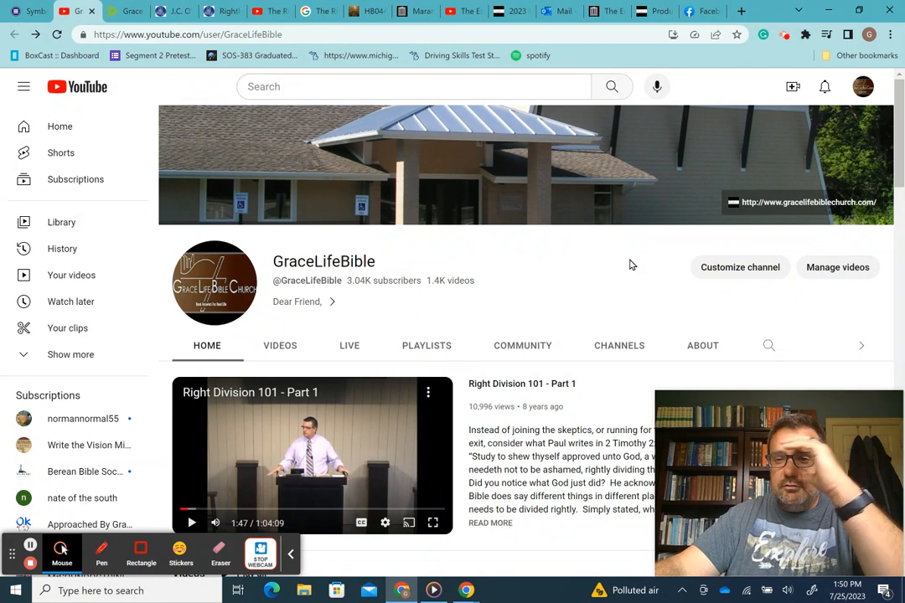
pyautogui.moveTo(581, 266)
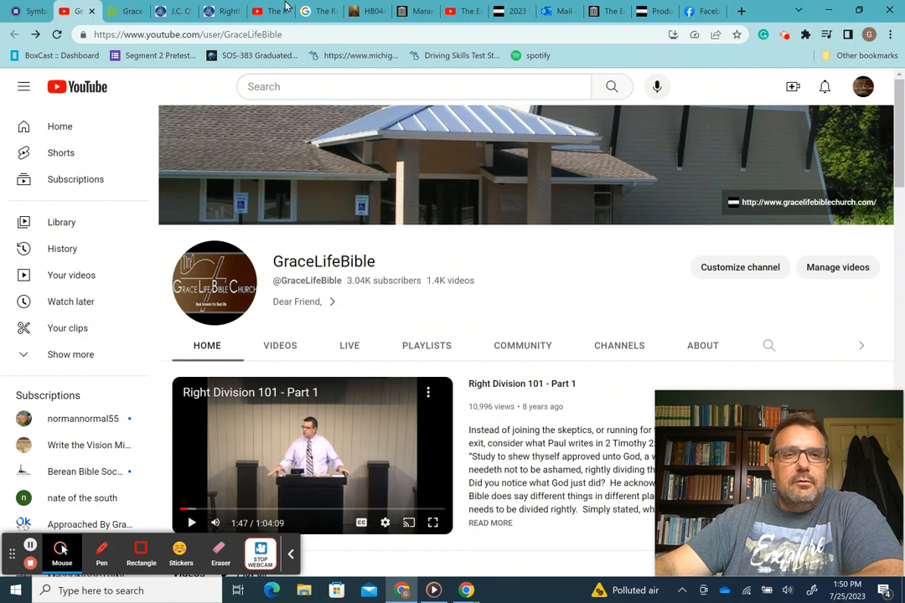
# Switch to Grace Life Bible Church's Rumble channel, showing the Galatians 4:11-20 sermon as newest
pyautogui.click(125, 10)
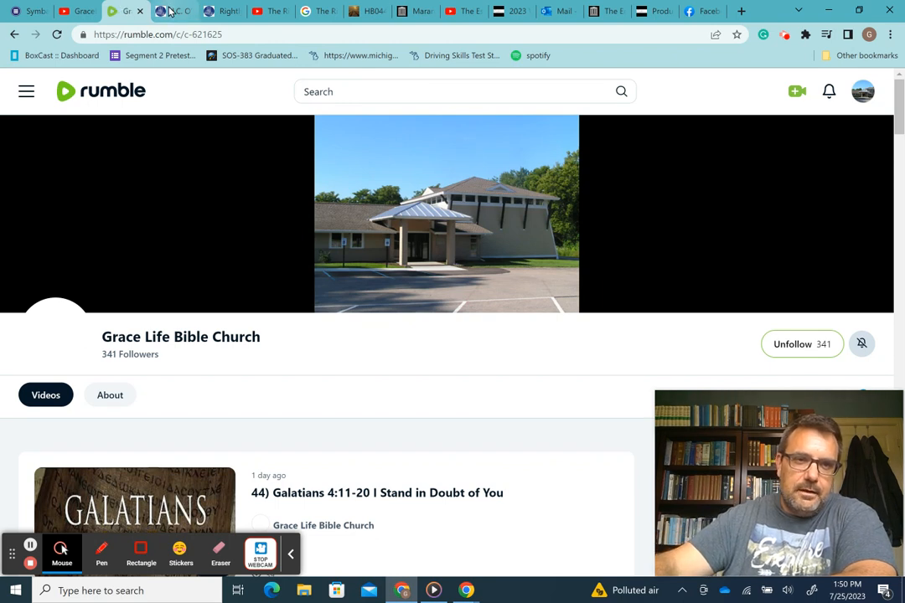
# View the J.C. O'Hair book page on Grace Life Press, then the dispensationalism YouTube playlist
pyautogui.click(172, 11)
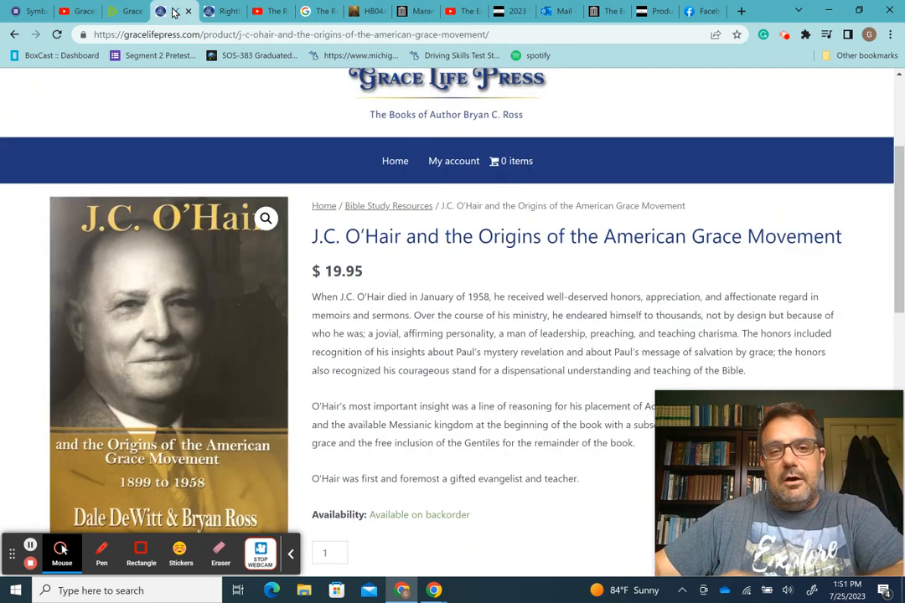
pyautogui.click(219, 11)
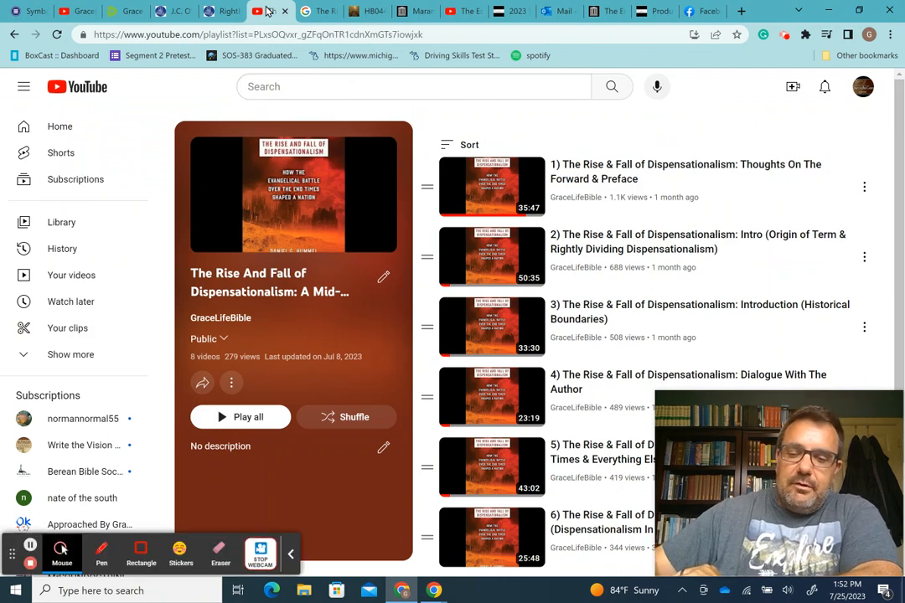
# Scroll the eight-video playlist, glance at Hummel's Google Books preview, and return to the playlist
pyautogui.scroll(-3)
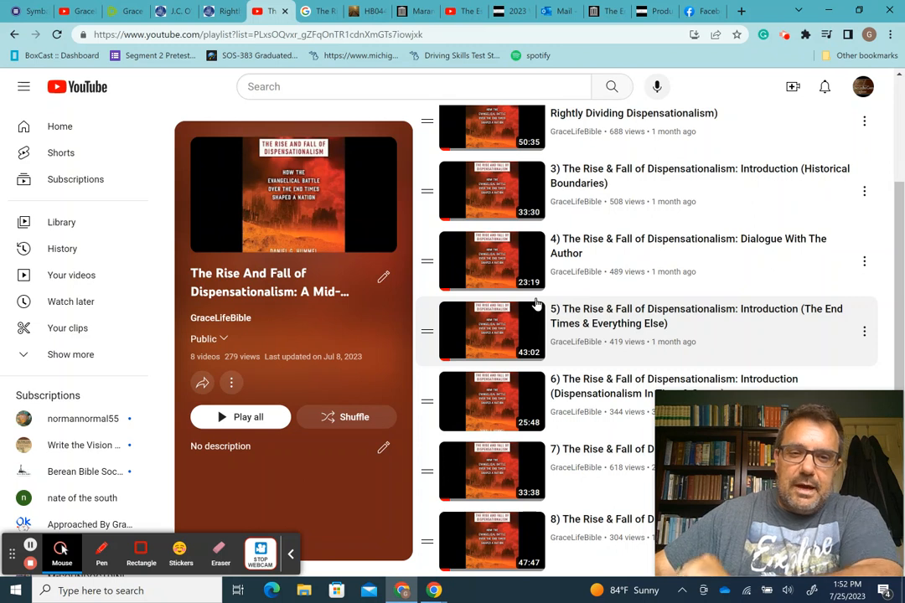
pyautogui.click(306, 11)
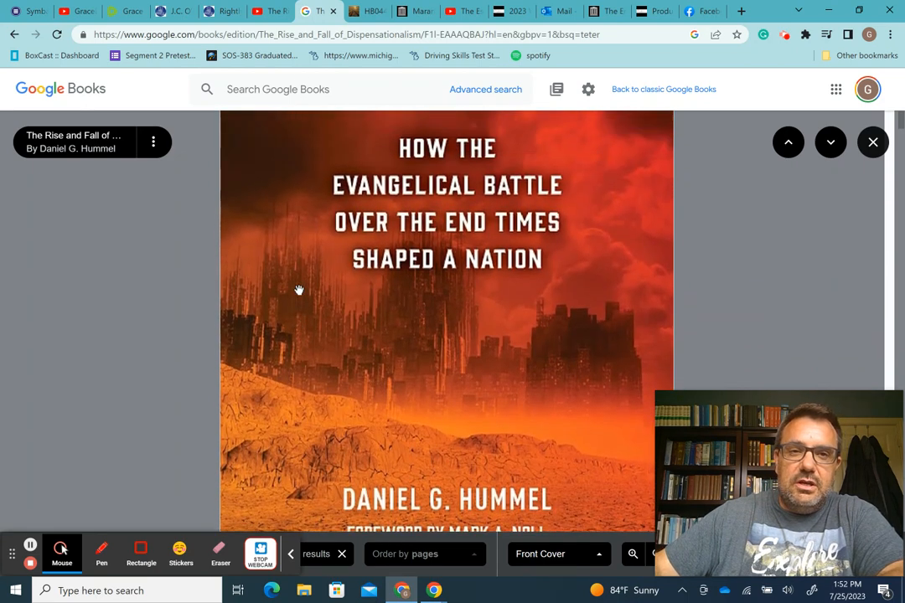
pyautogui.click(269, 11)
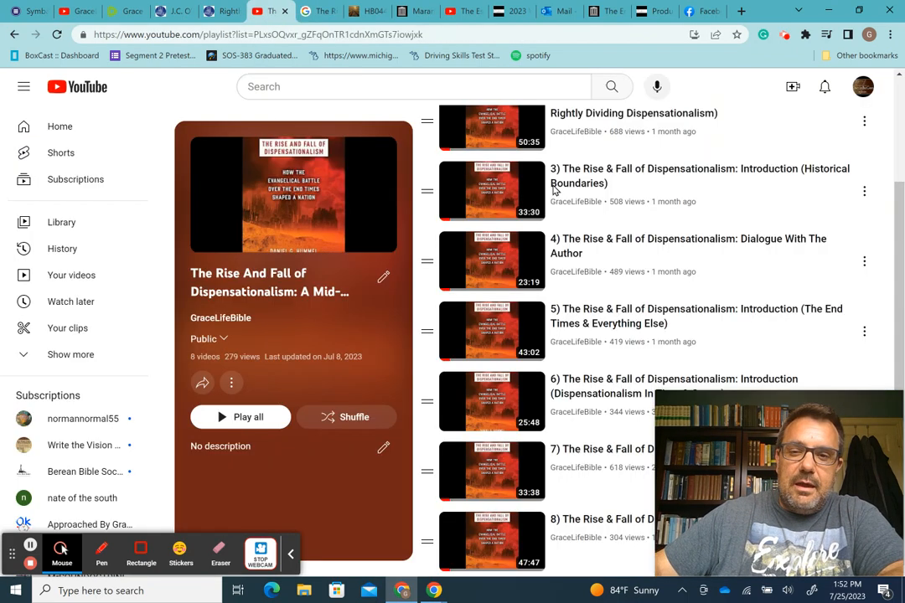
pyautogui.moveTo(605, 260)
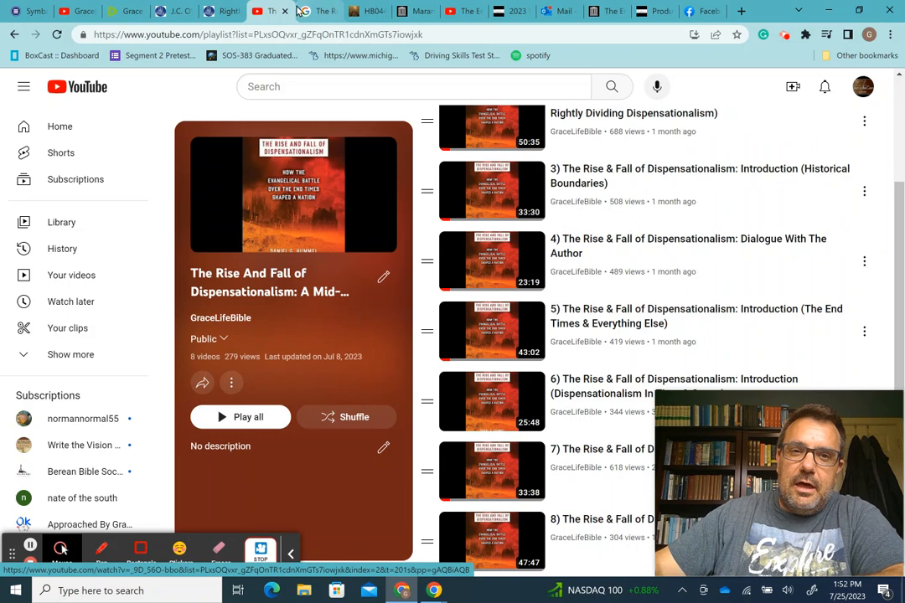
# Scroll Hummel's Google Books preview to contents listing Across an Ocean and Border-State Conversions
pyautogui.click(310, 11)
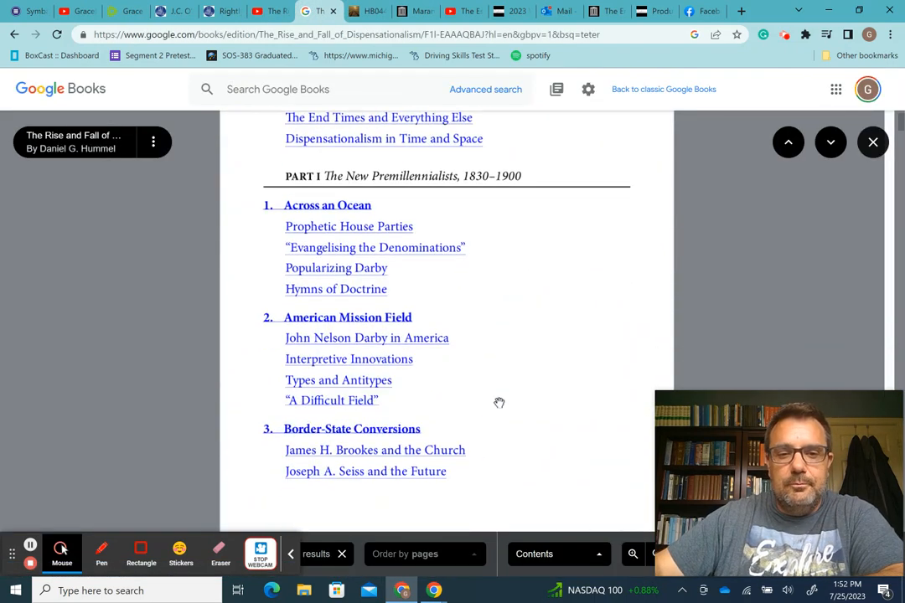
pyautogui.scroll(-3)
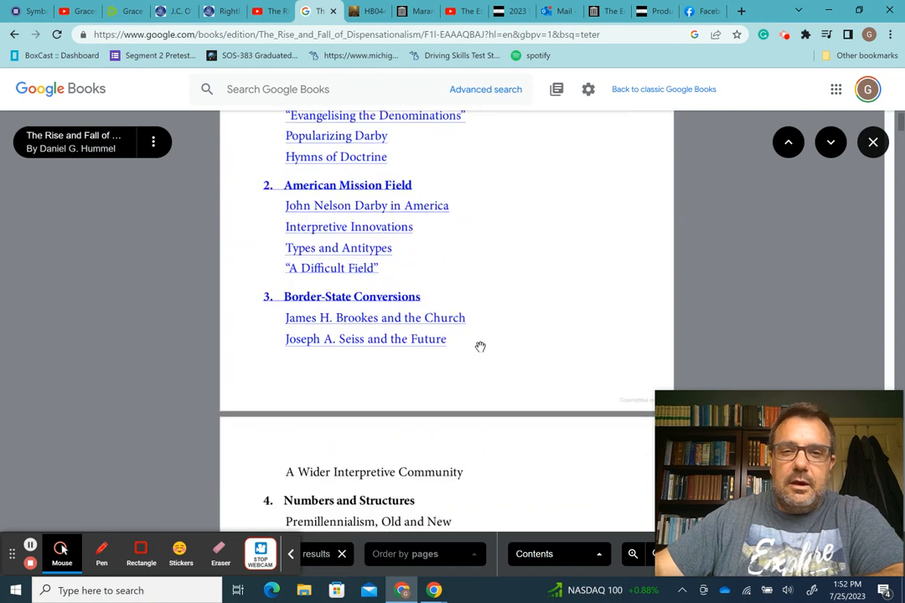
pyautogui.moveTo(373, 159)
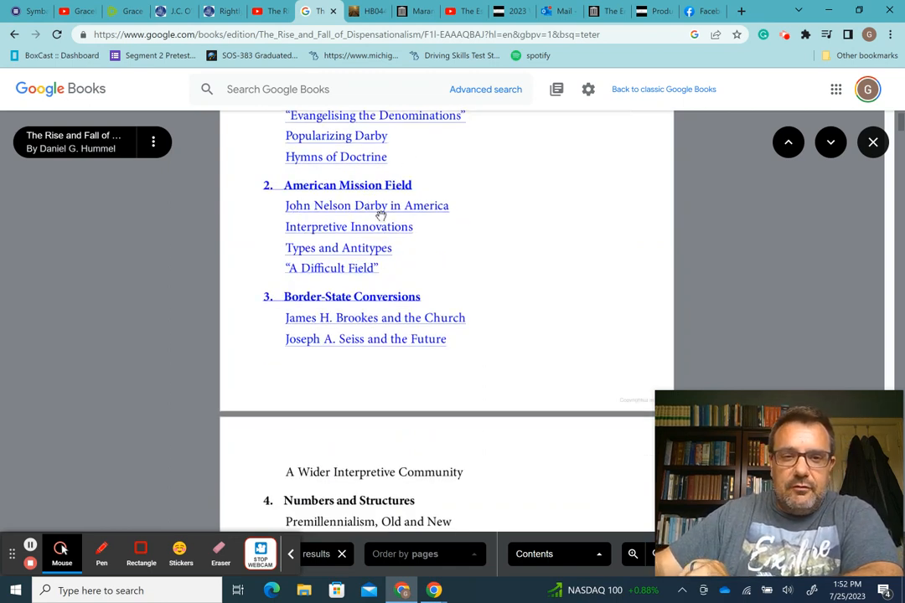
pyautogui.moveTo(361, 279)
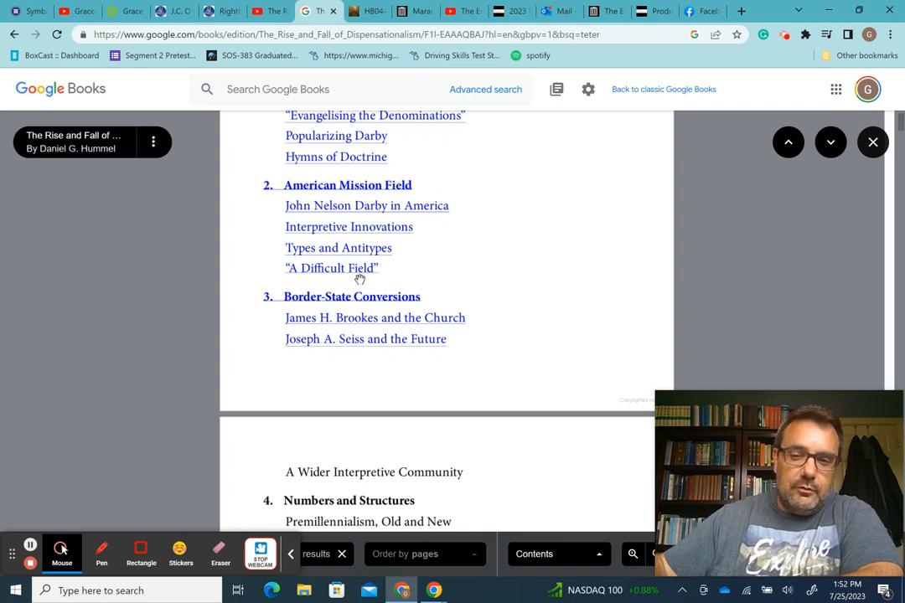
pyautogui.moveTo(515, 200)
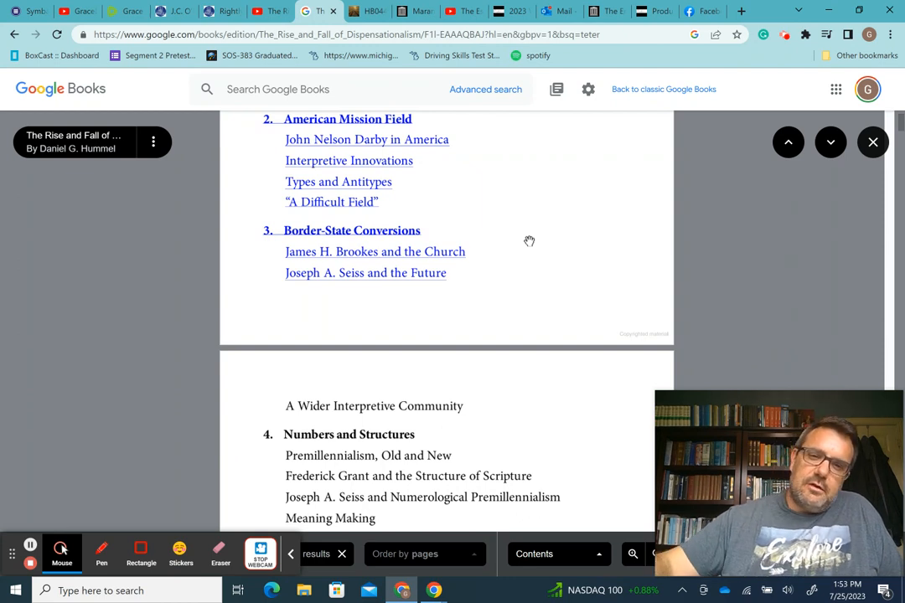
pyautogui.moveTo(526, 281)
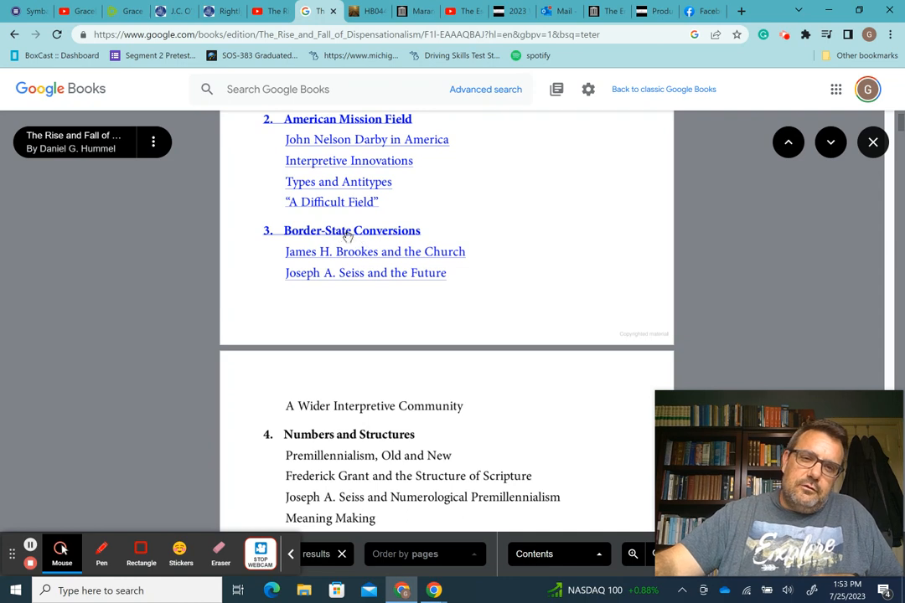
pyautogui.moveTo(372, 250)
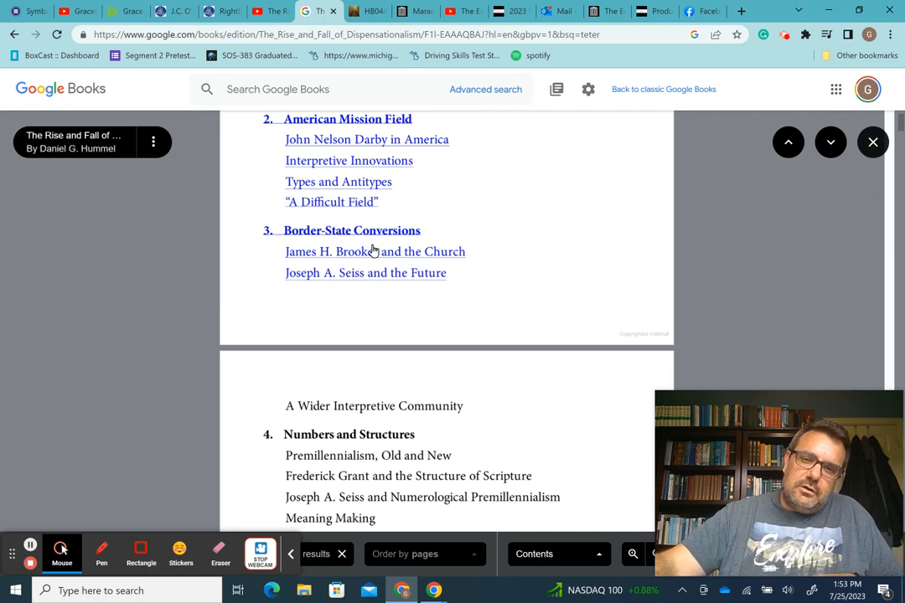
pyautogui.moveTo(403, 333)
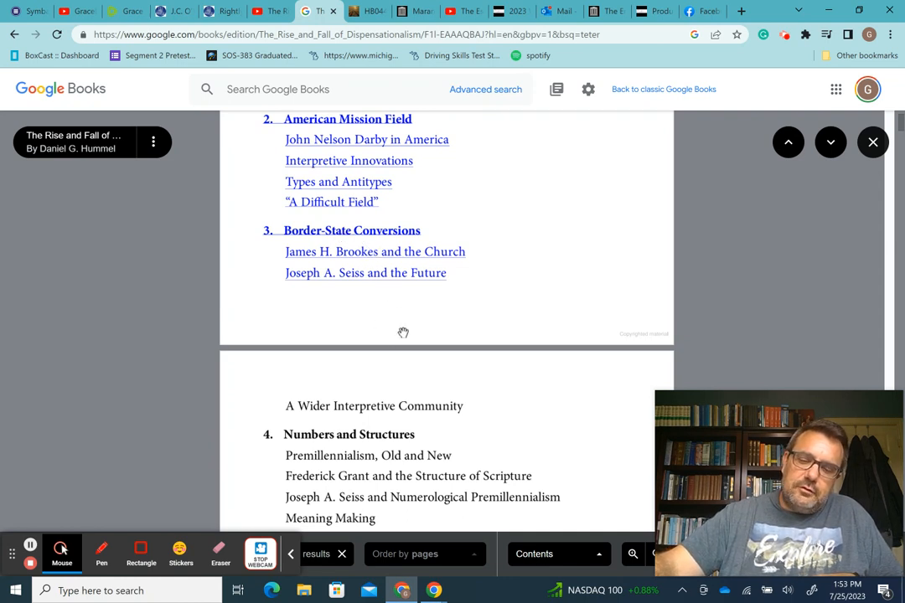
pyautogui.moveTo(448, 315)
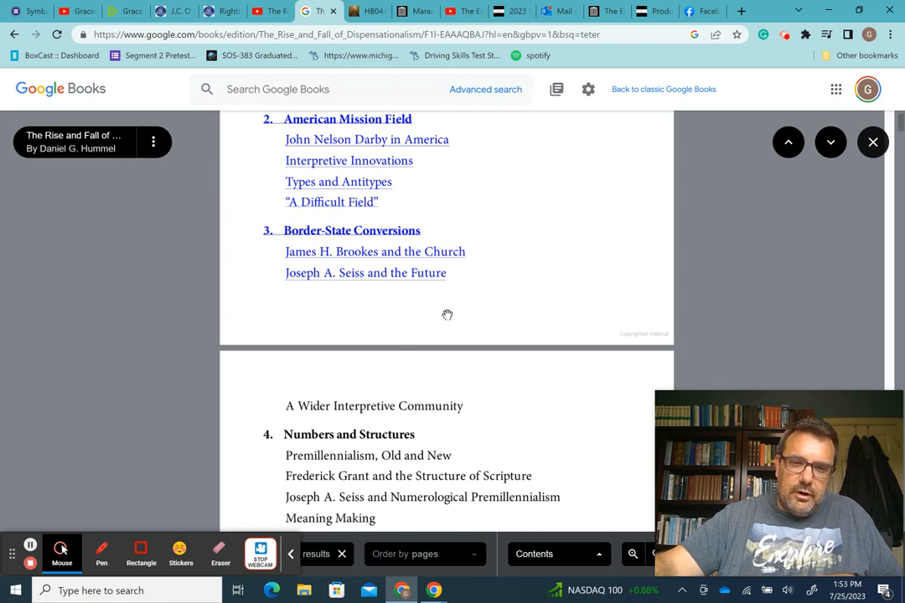
pyautogui.moveTo(407, 263)
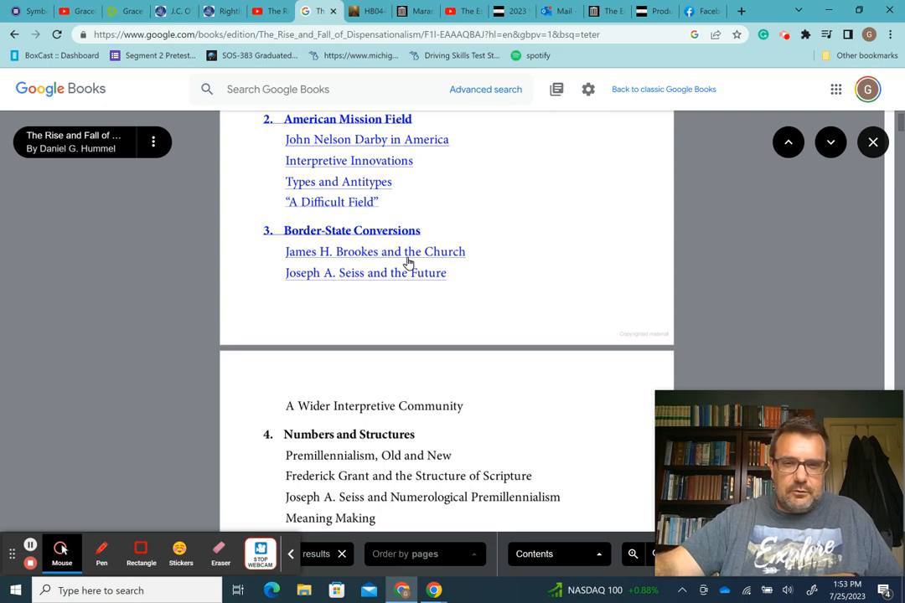
pyautogui.moveTo(356, 283)
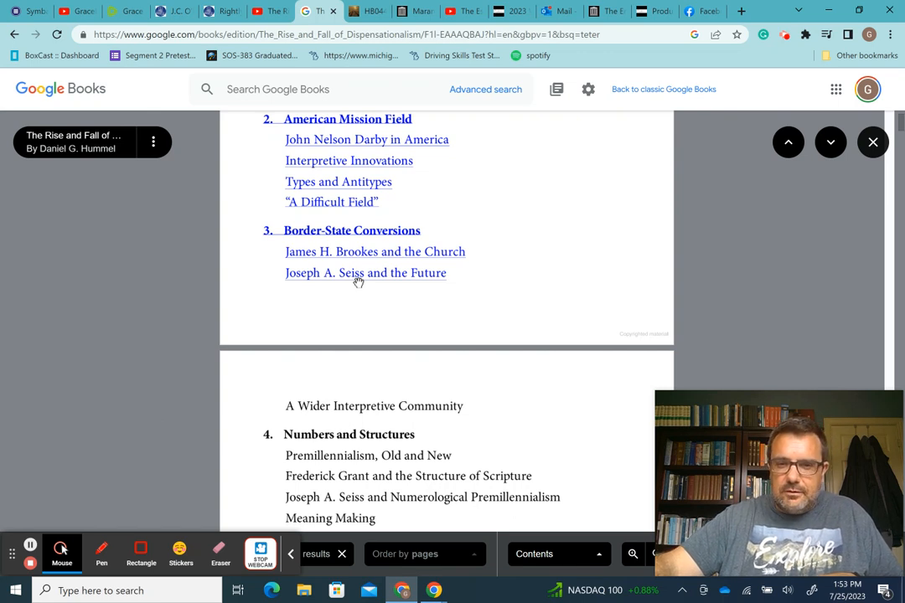
pyautogui.moveTo(500, 295)
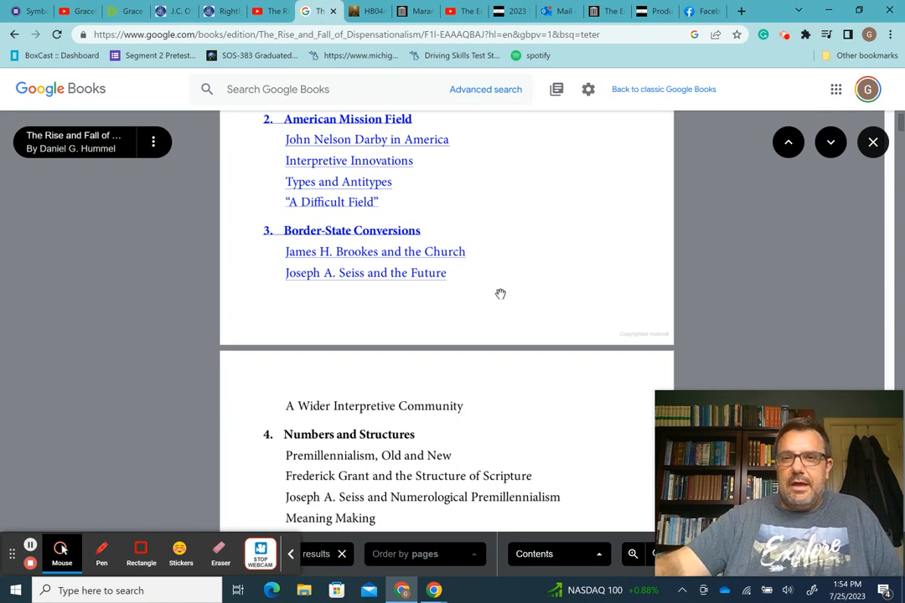
# View the HB044.pdf illustrative diagram on page 8, then return to the Google Books contents
pyautogui.click(367, 10)
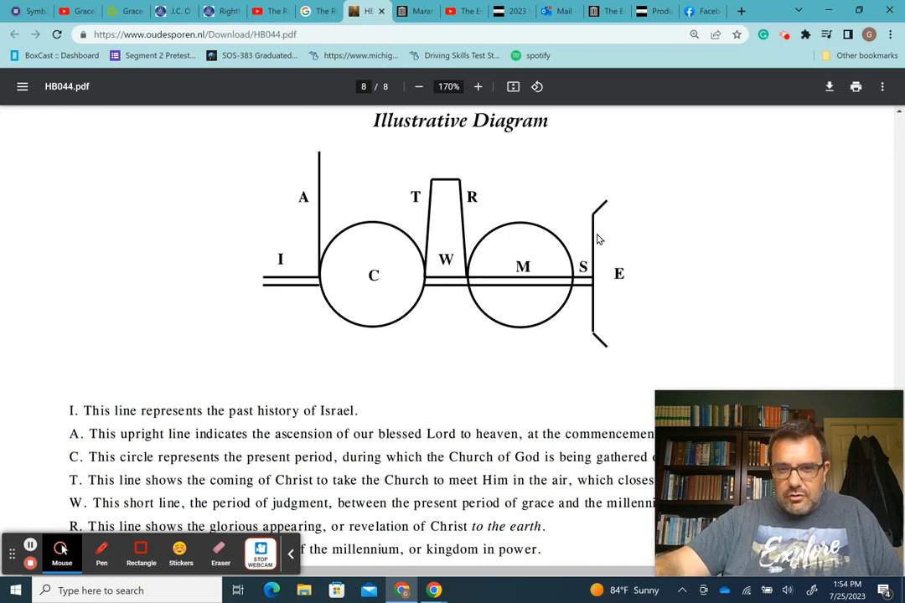
pyautogui.moveTo(494, 289)
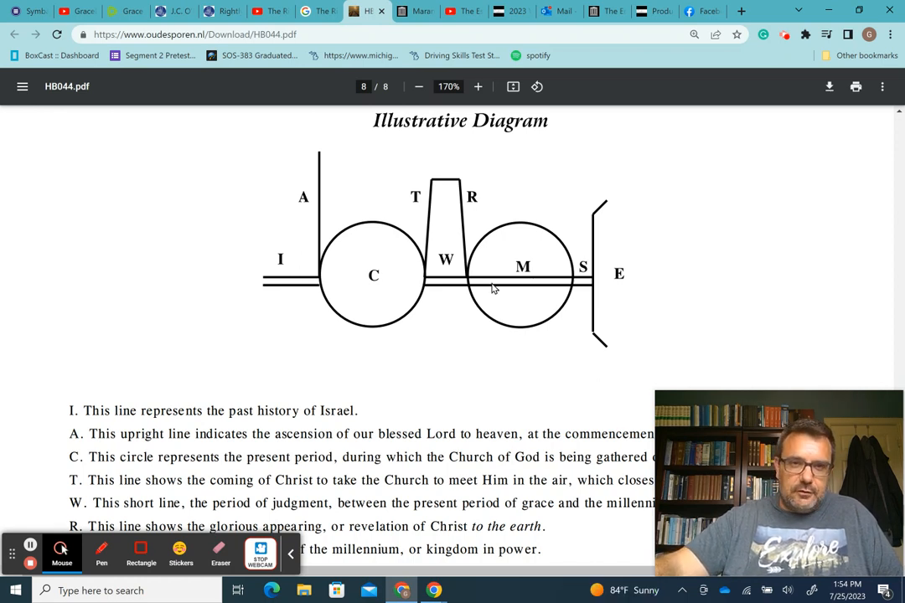
pyautogui.click(316, 11)
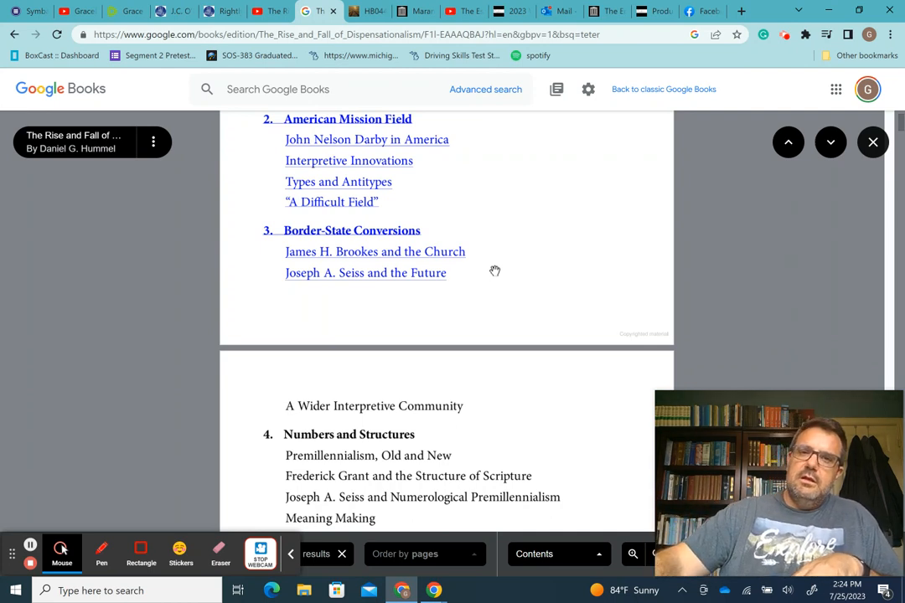
# Keep the HB044.pdf illustrative dispensational diagram on its final page in view
pyautogui.click(367, 11)
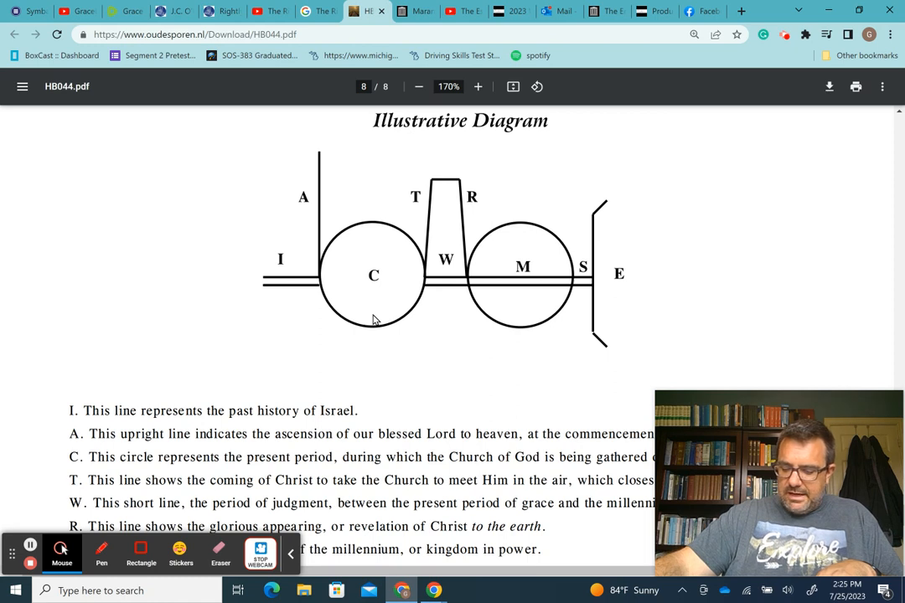
pyautogui.moveTo(383, 287)
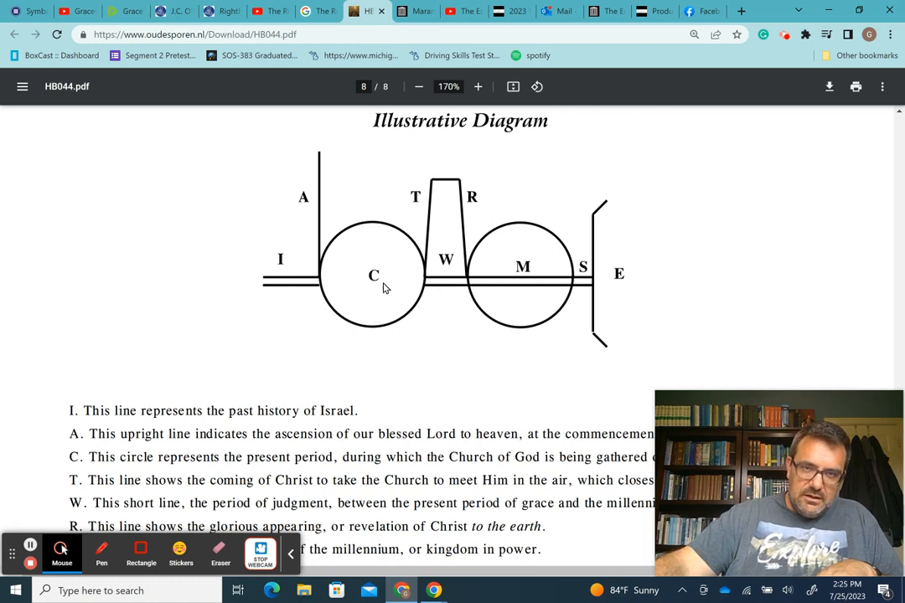
pyautogui.moveTo(406, 255)
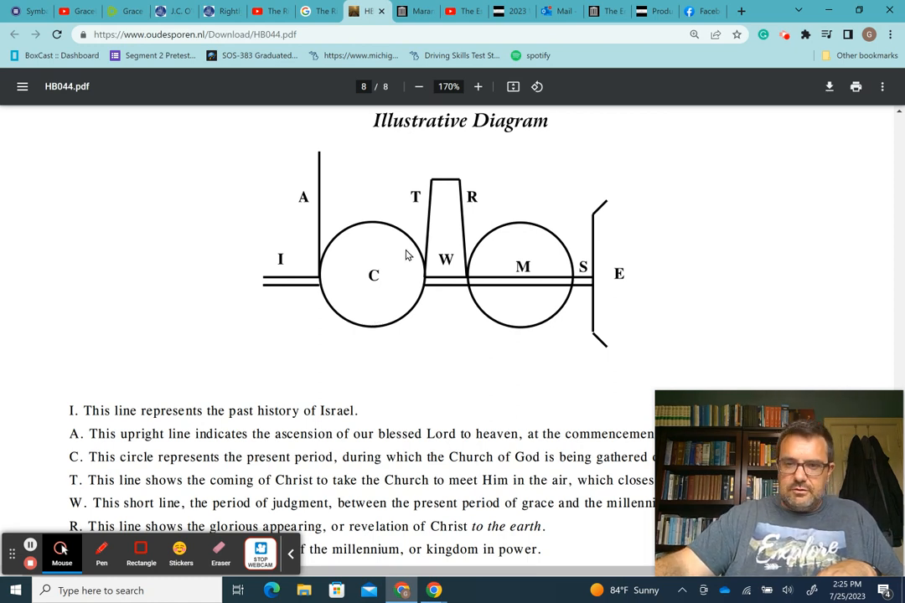
pyautogui.moveTo(415, 11)
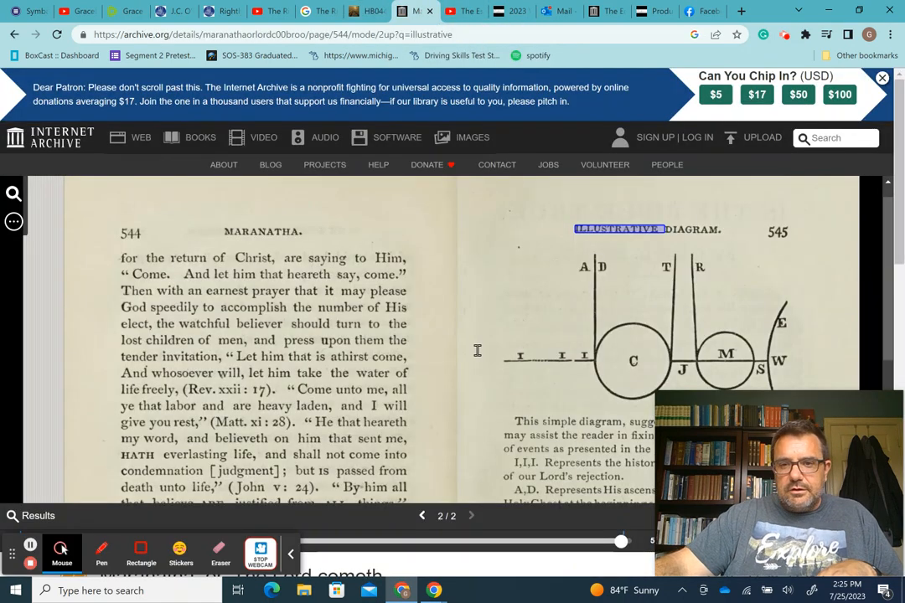
# Compare the Maranatha page 545 diagram legend with the HB044 PDF diagram, ending on the PDF
pyautogui.scroll(-3)
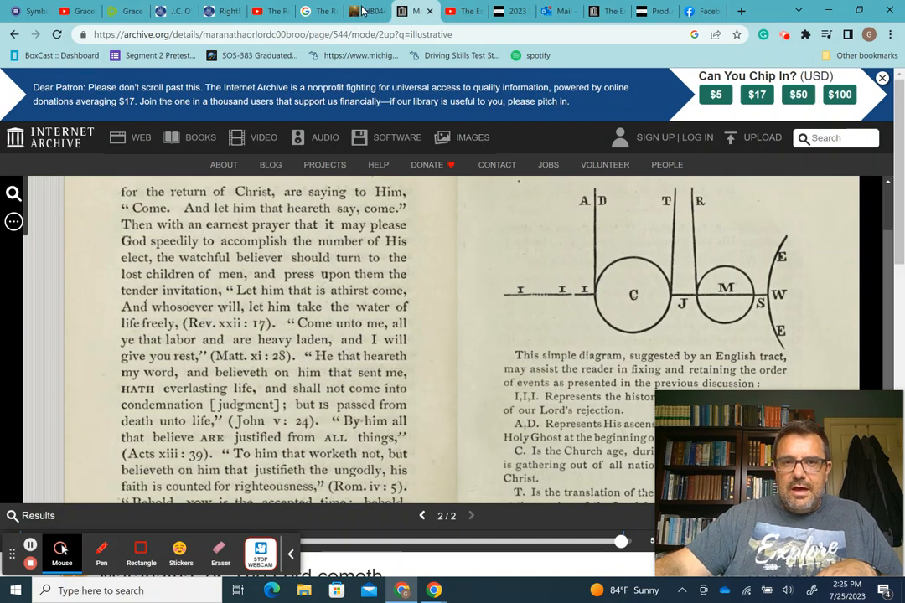
pyautogui.click(367, 11)
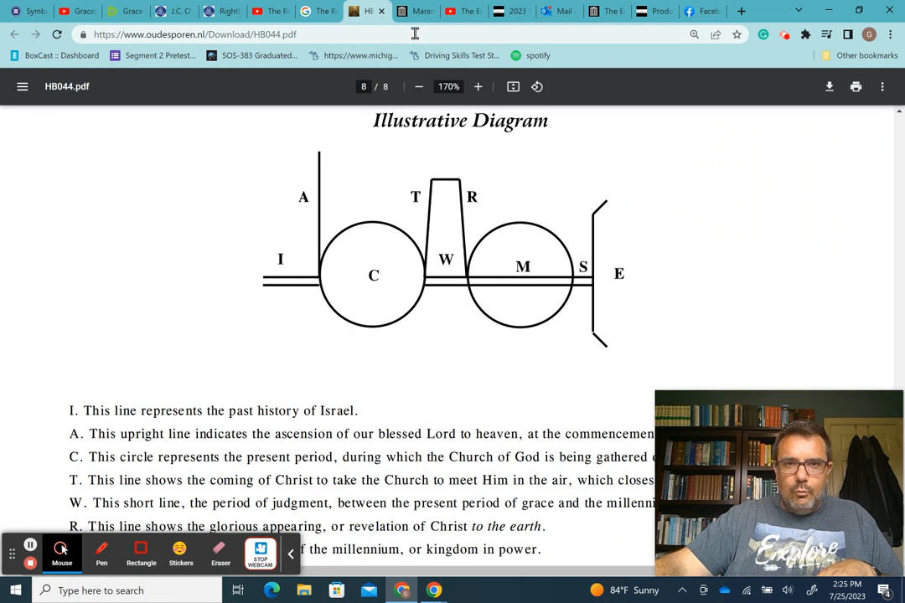
pyautogui.click(413, 11)
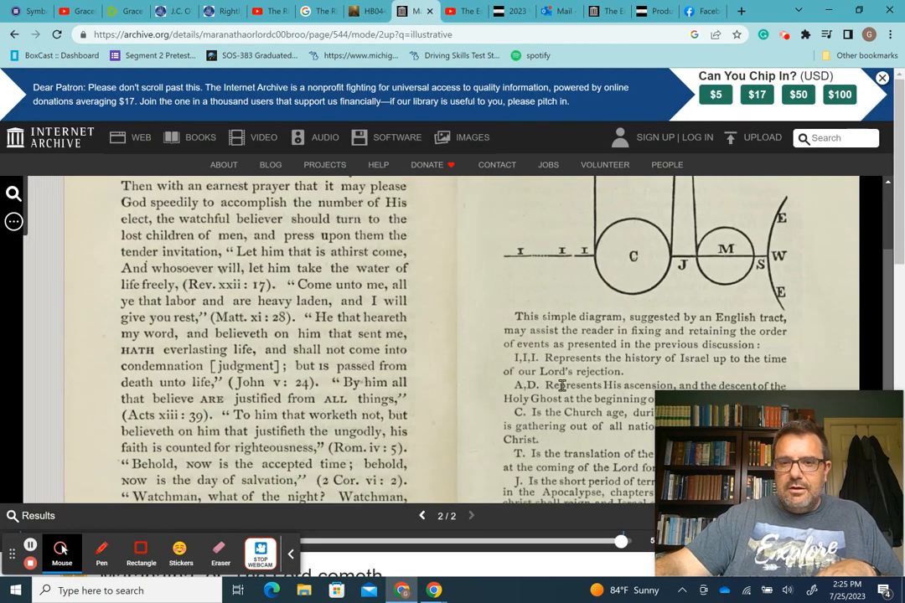
pyautogui.scroll(-3)
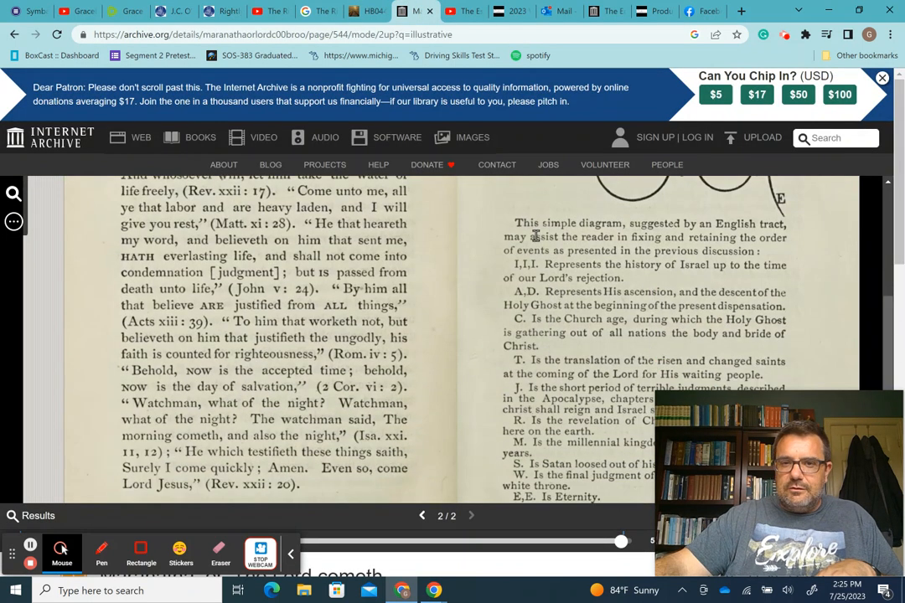
pyautogui.moveTo(654, 233)
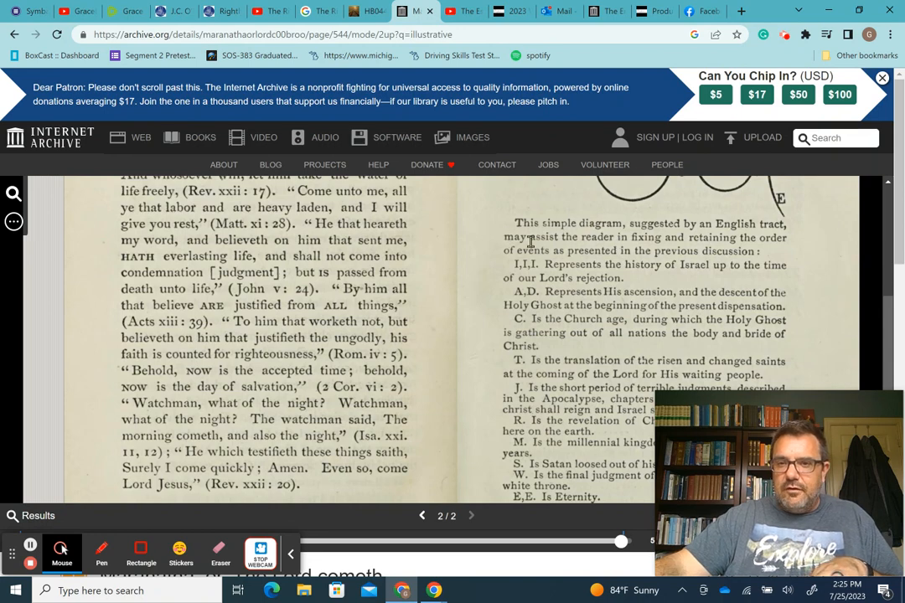
pyautogui.moveTo(645, 319)
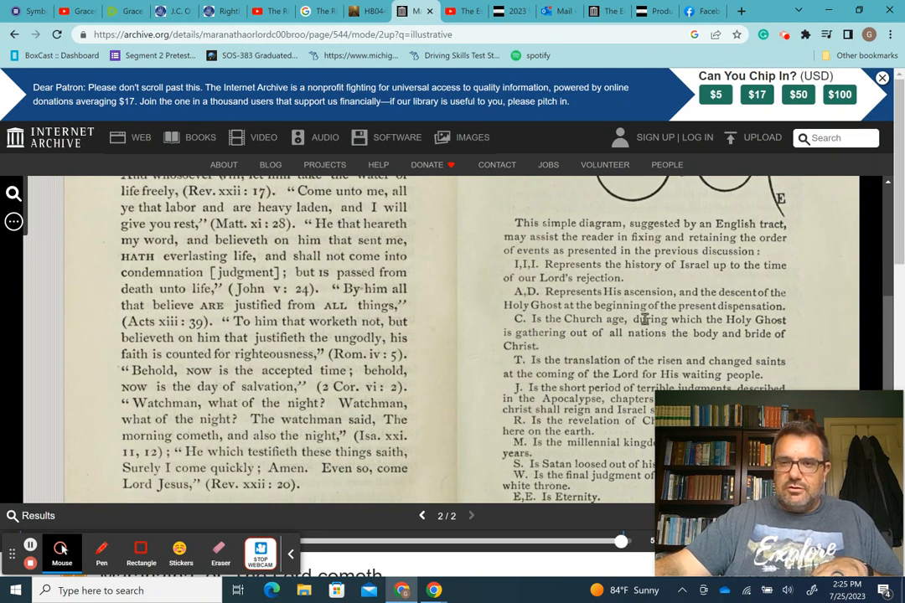
pyautogui.scroll(3)
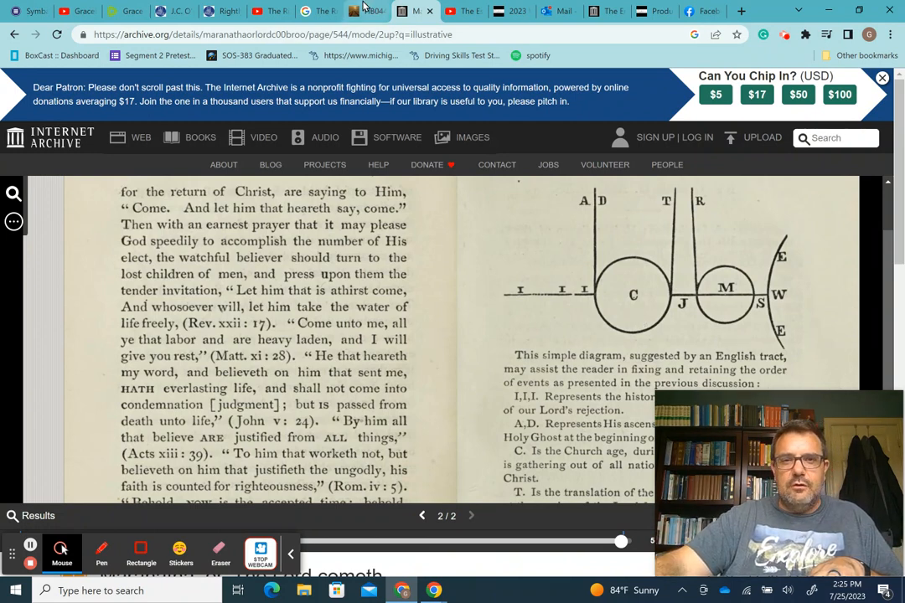
pyautogui.click(366, 11)
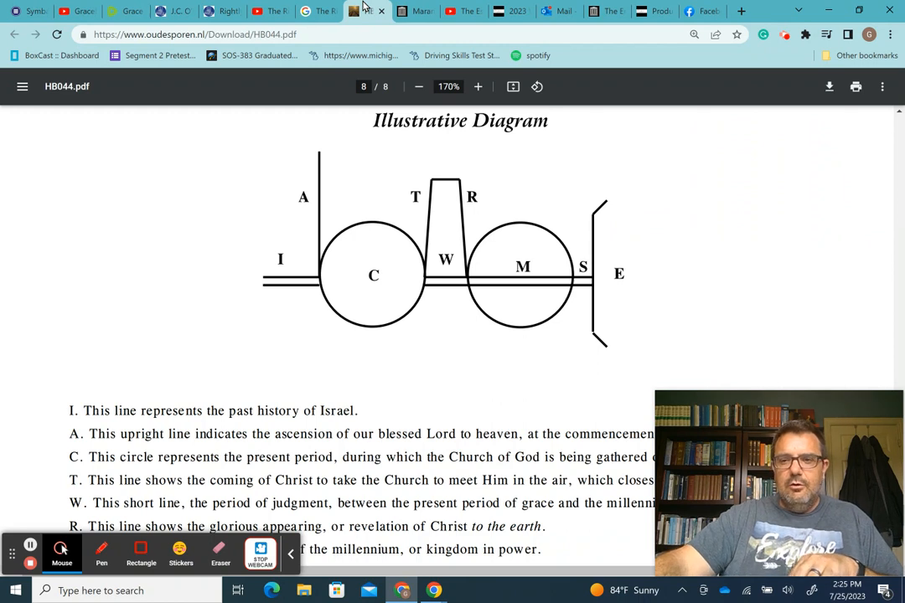
# Switch to the Internet Archive Maranatha page showing its diagram and legend
pyautogui.click(415, 11)
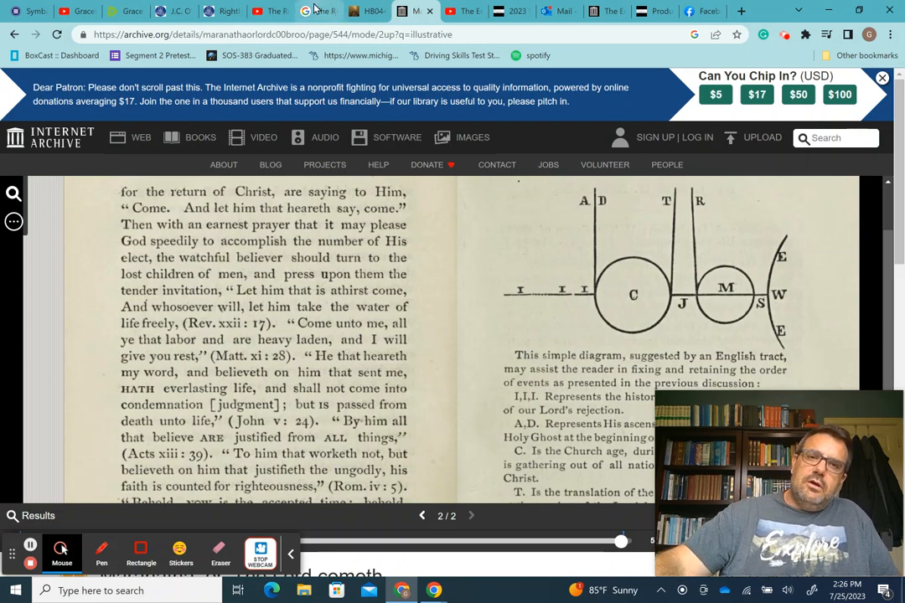
# Bring up Hummel's Google Books contents pages listing chapters 4–6 and Part II
pyautogui.click(319, 10)
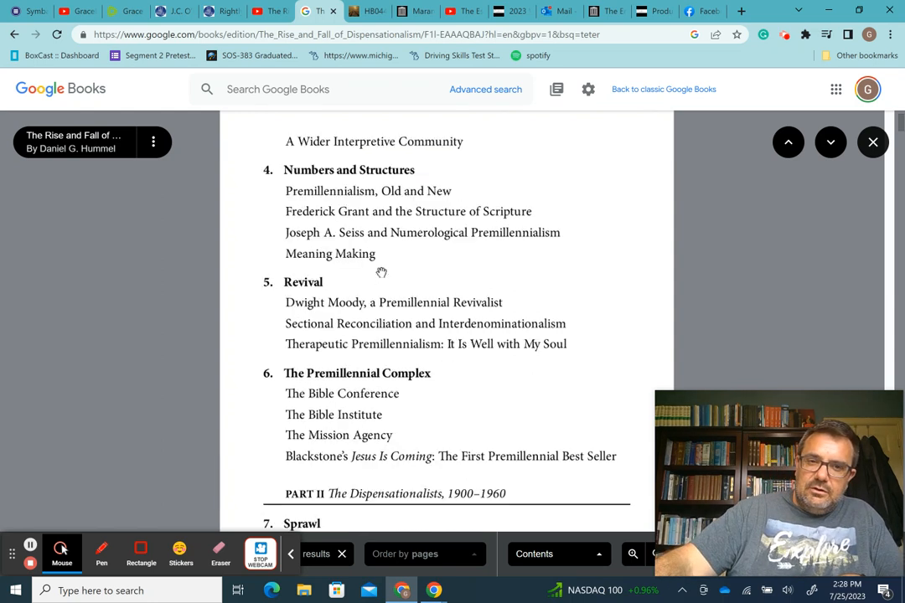
pyautogui.moveTo(271, 182)
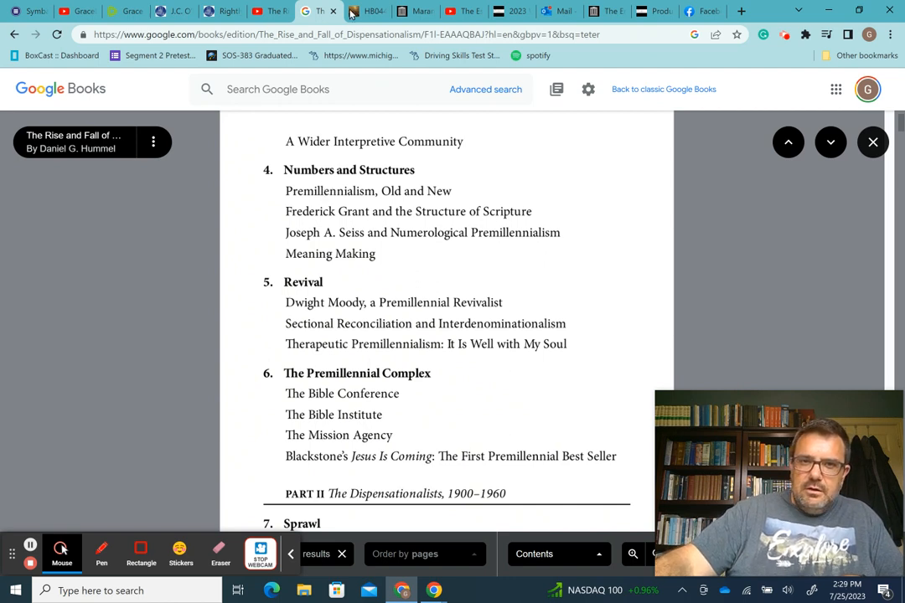
# Open GraceLifeBible's 12-video Essential Darby playlist, scroll it, and return to GHP Lesson 46
pyautogui.click(463, 10)
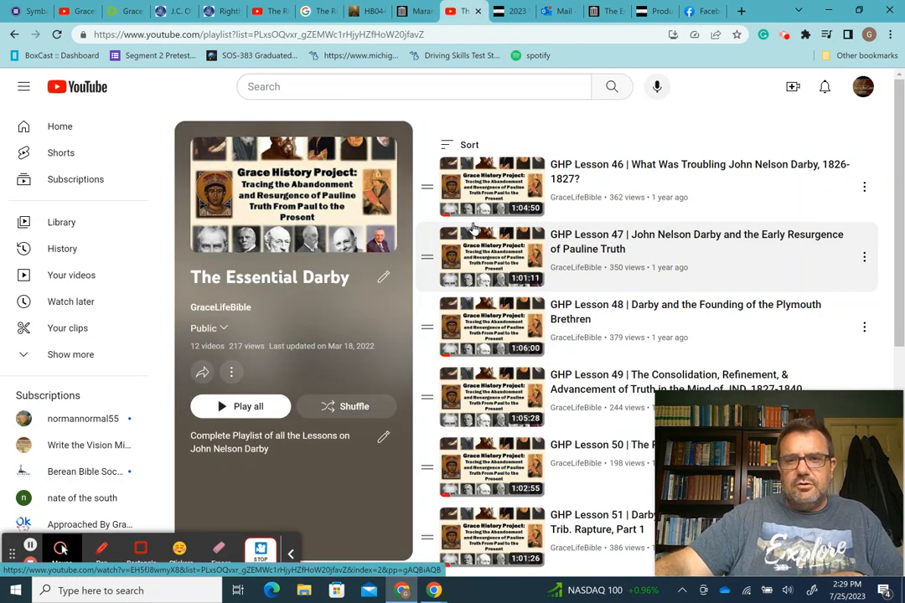
pyautogui.scroll(-3)
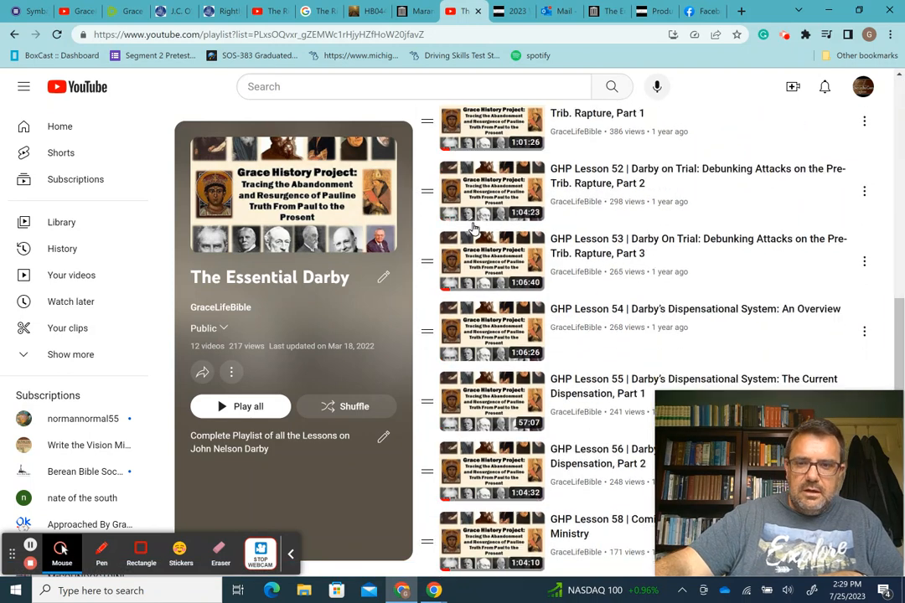
pyautogui.scroll(3)
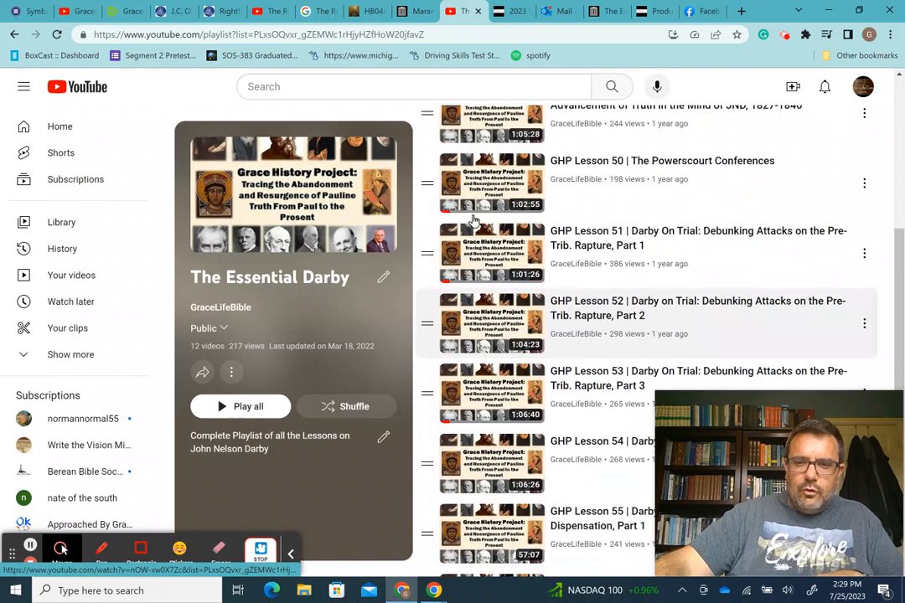
pyautogui.scroll(3)
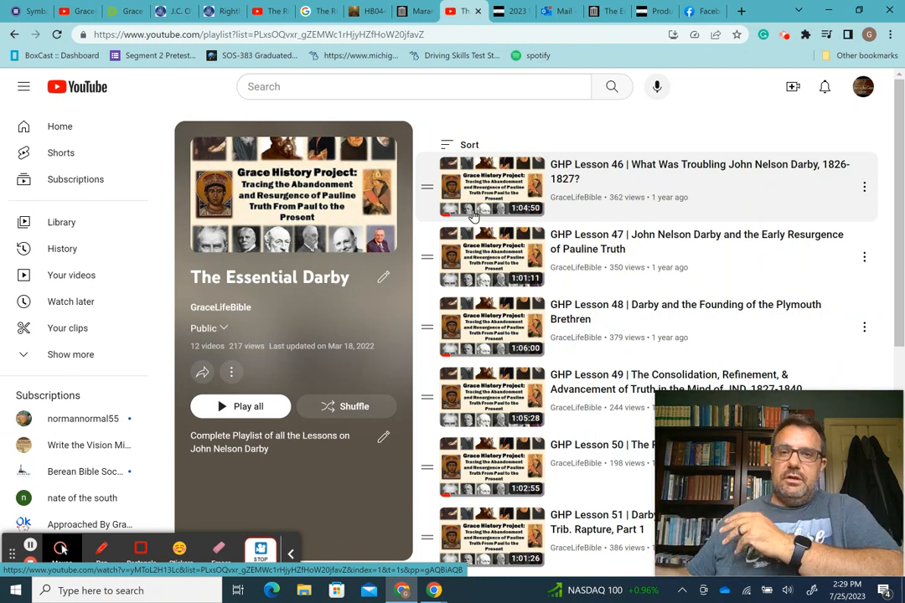
pyautogui.moveTo(182, 369)
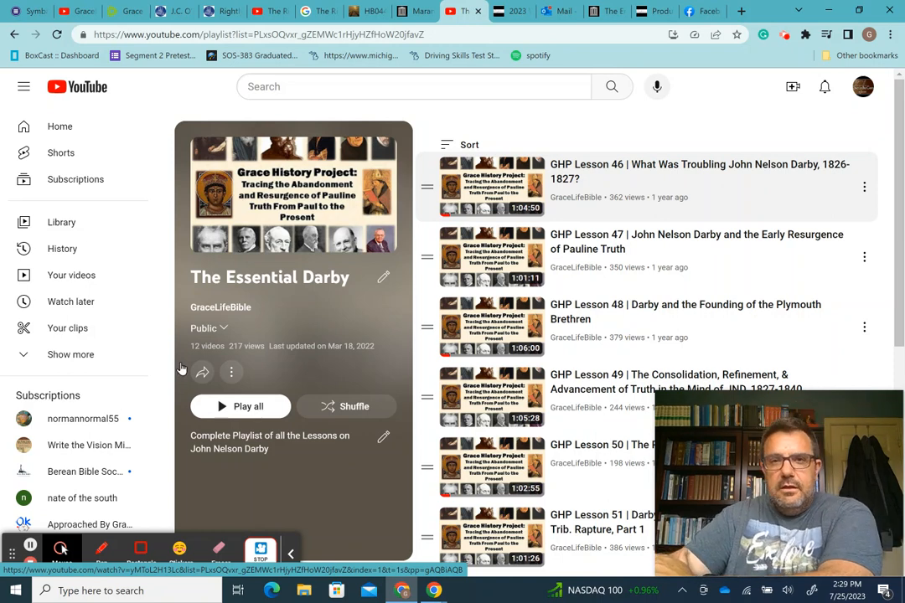
# Open the West Michigan Grace Bible Conference page and read the October 20–23 schedule to the attendance notes
pyautogui.click(509, 10)
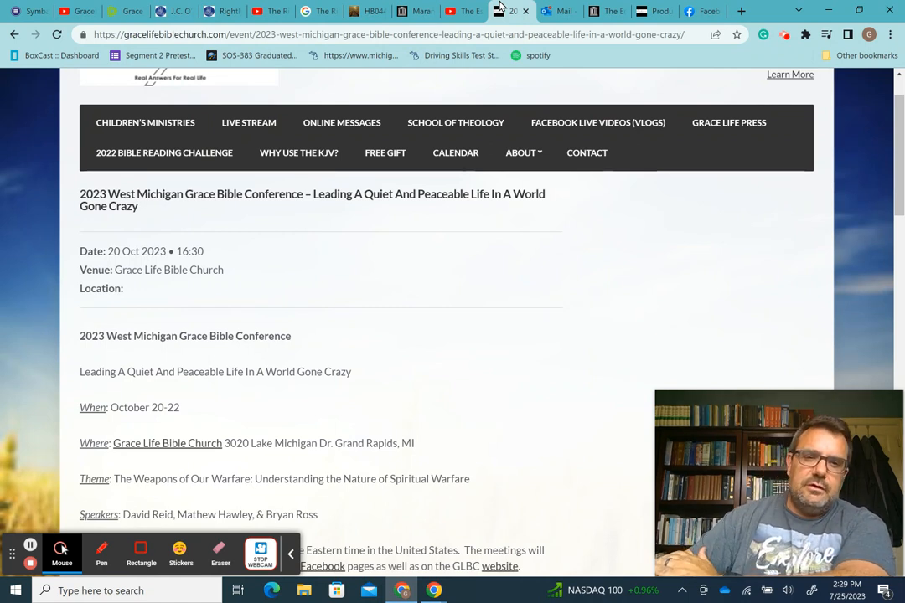
pyautogui.moveTo(317, 305)
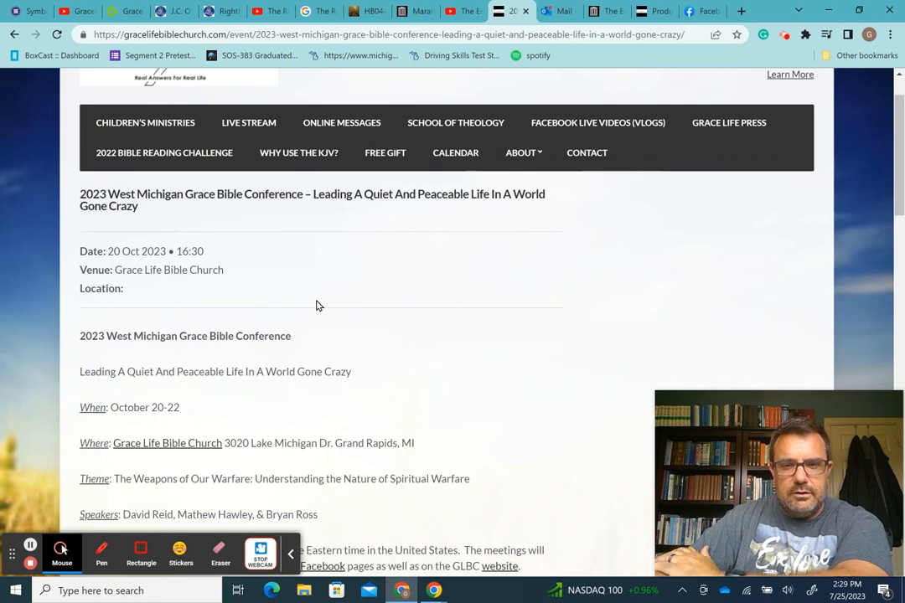
pyautogui.scroll(-3)
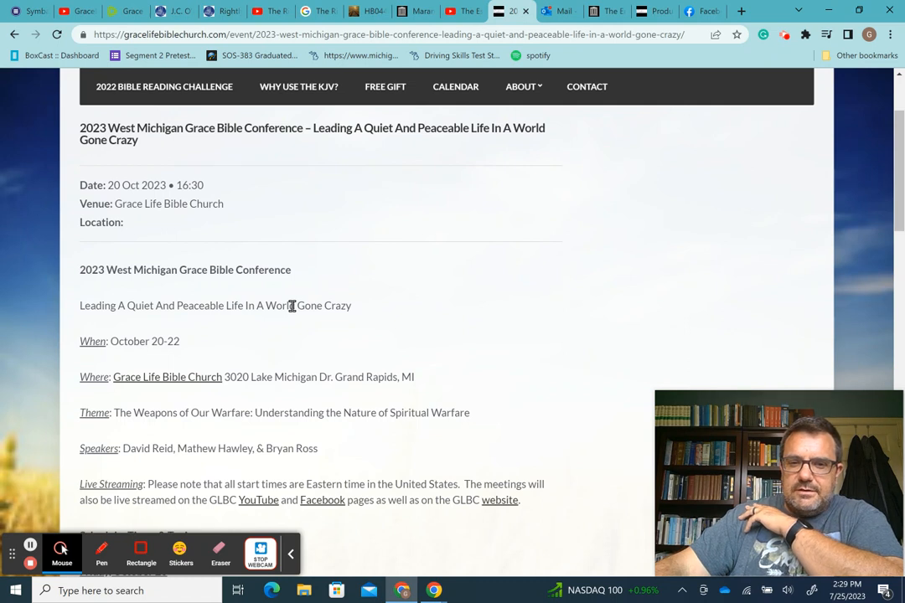
pyautogui.moveTo(154, 448)
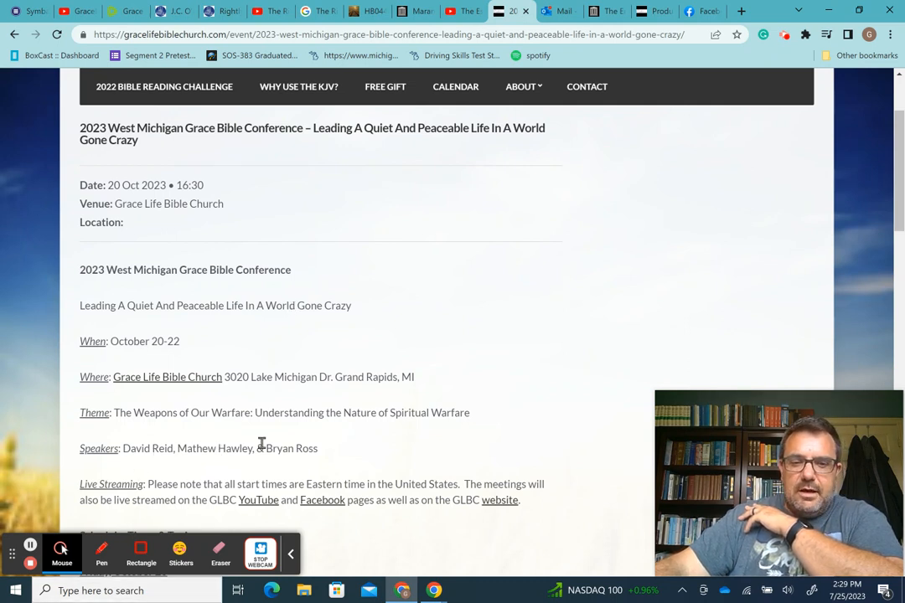
pyautogui.scroll(-3)
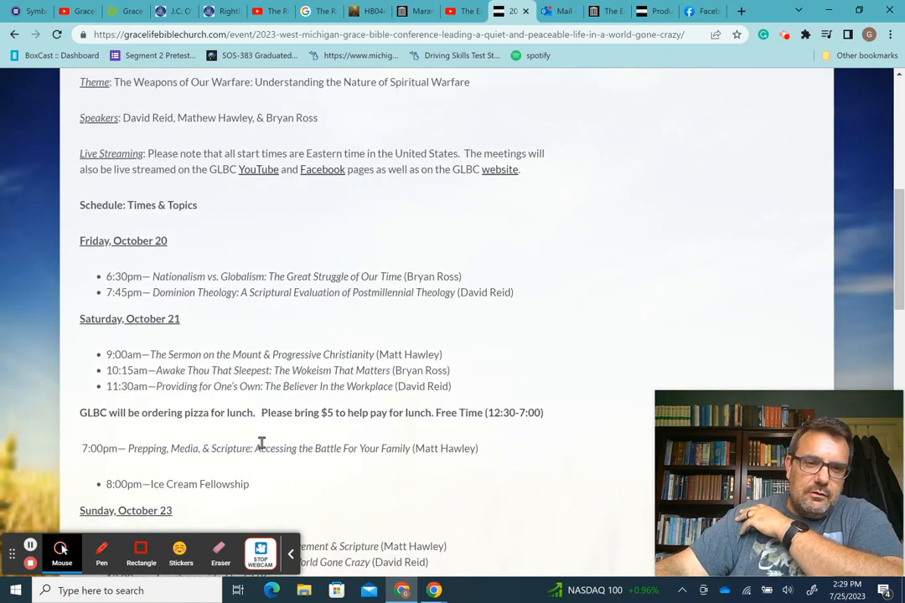
pyautogui.scroll(-3)
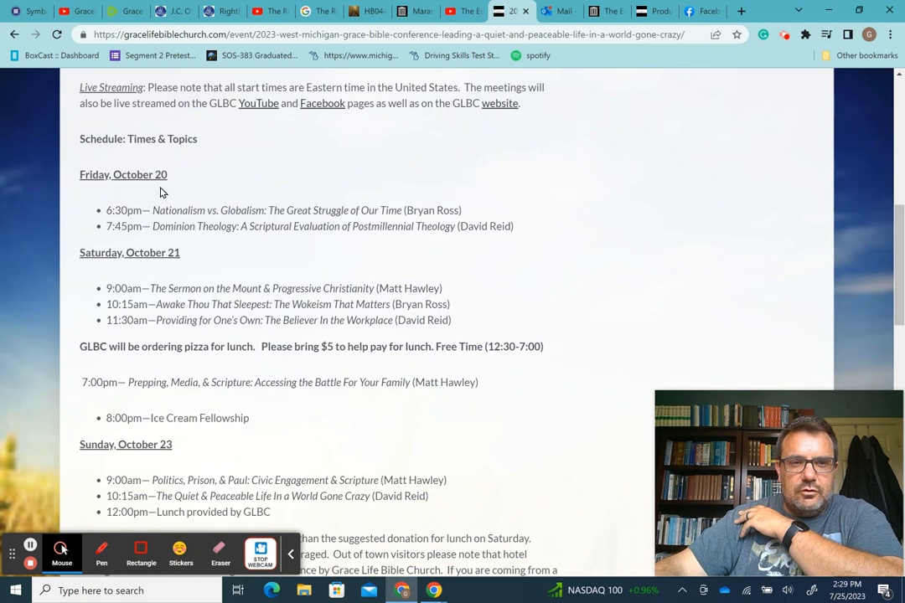
pyautogui.moveTo(254, 216)
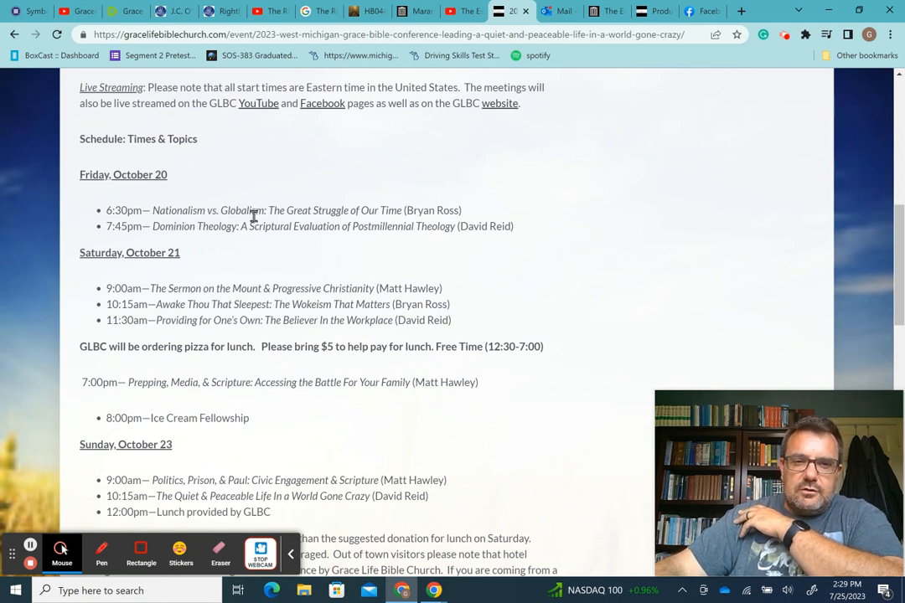
pyautogui.moveTo(432, 211)
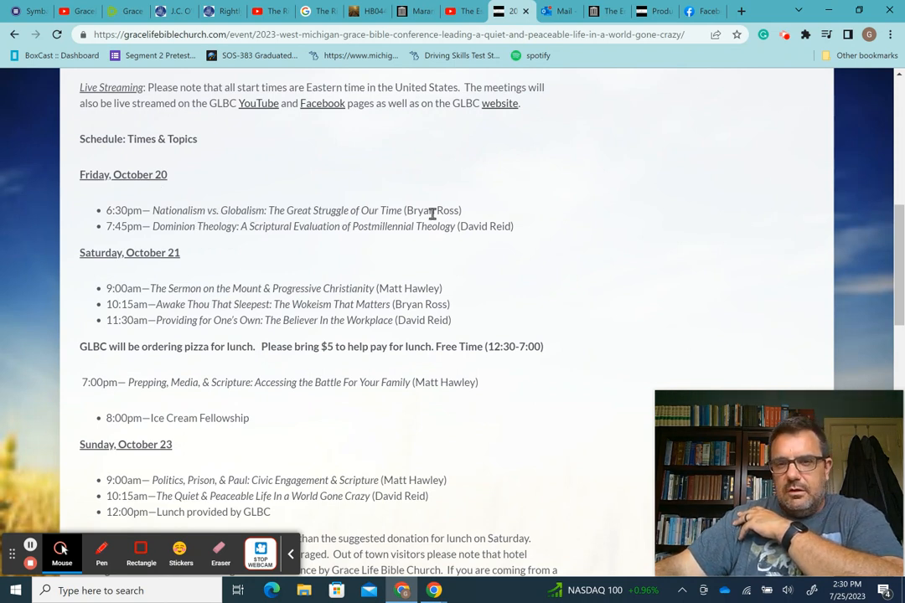
pyautogui.moveTo(173, 228)
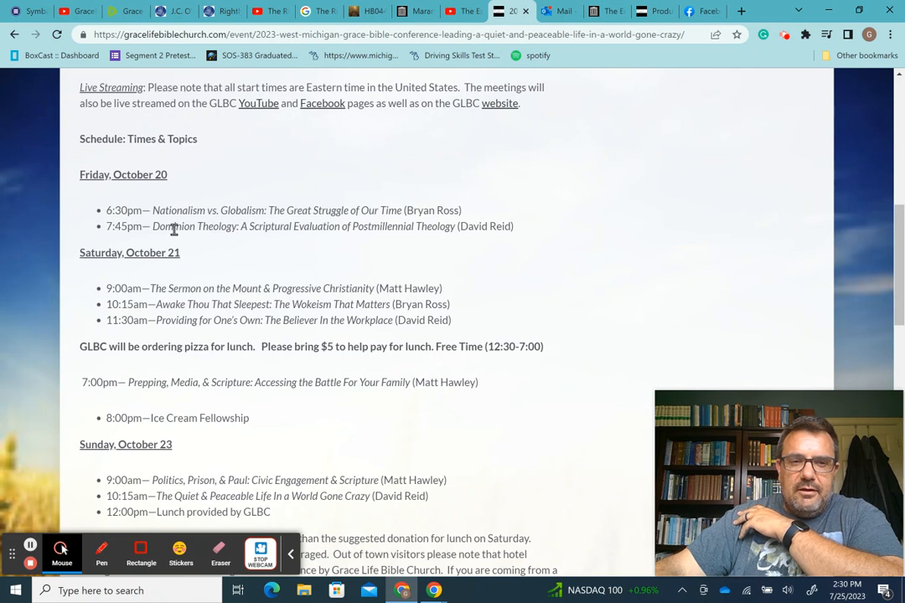
pyautogui.moveTo(287, 241)
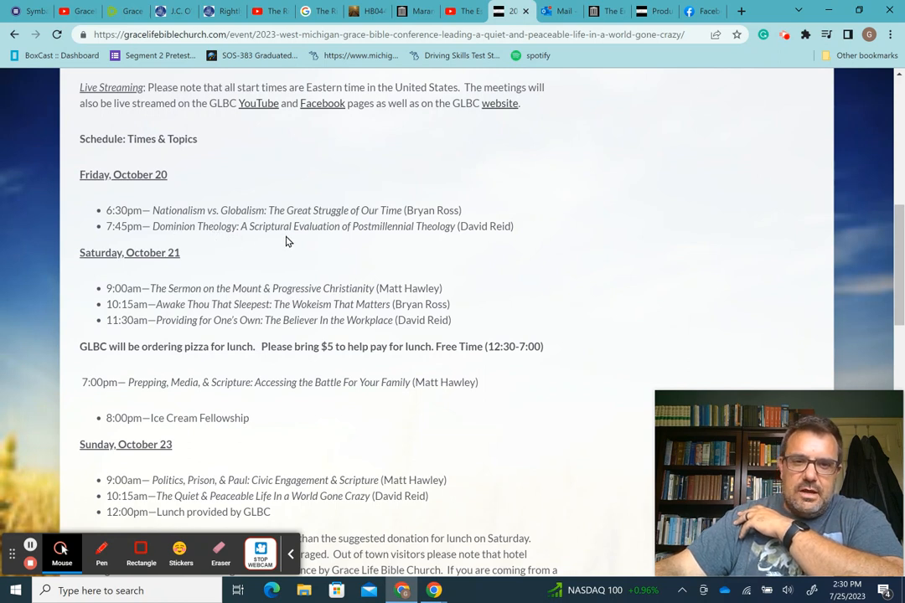
pyautogui.moveTo(340, 241)
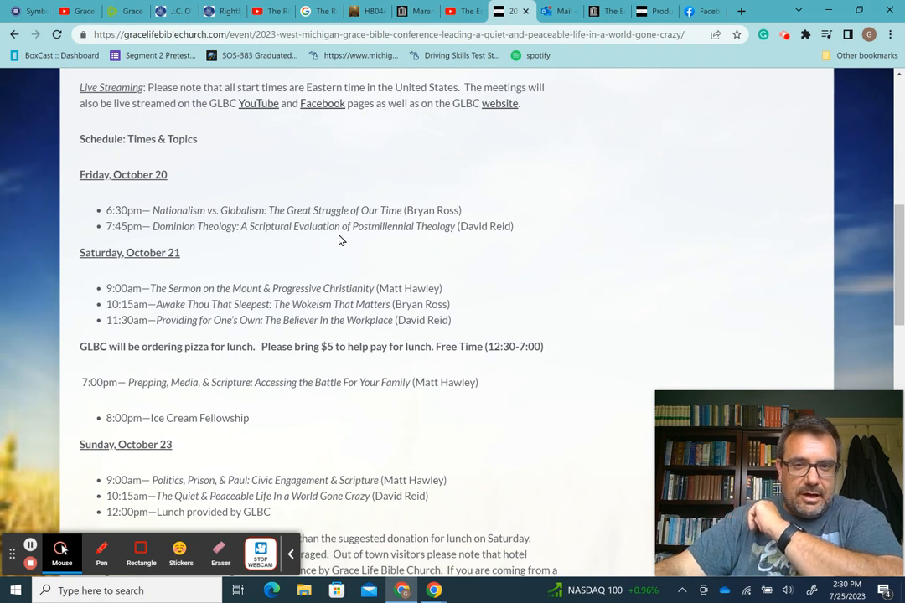
pyautogui.scroll(-3)
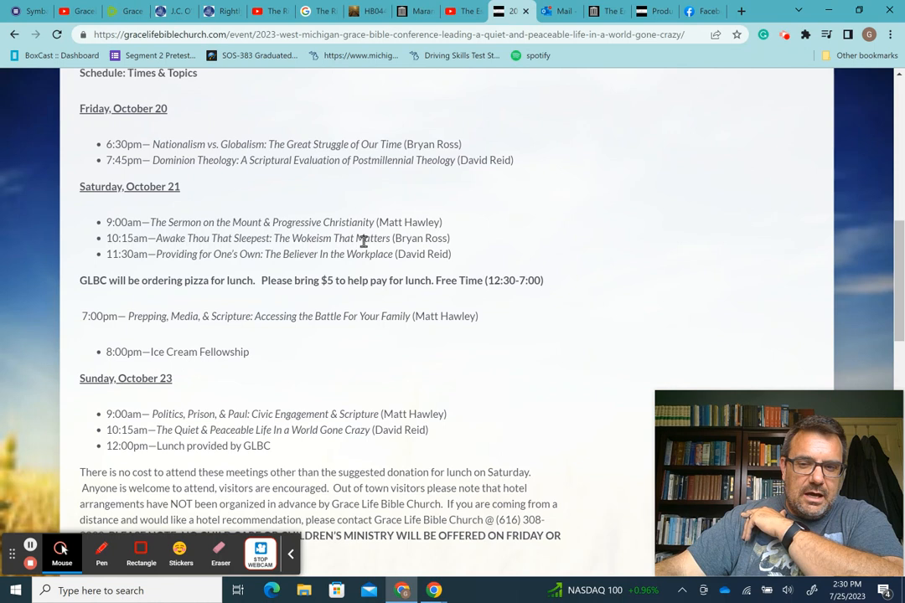
pyautogui.moveTo(184, 267)
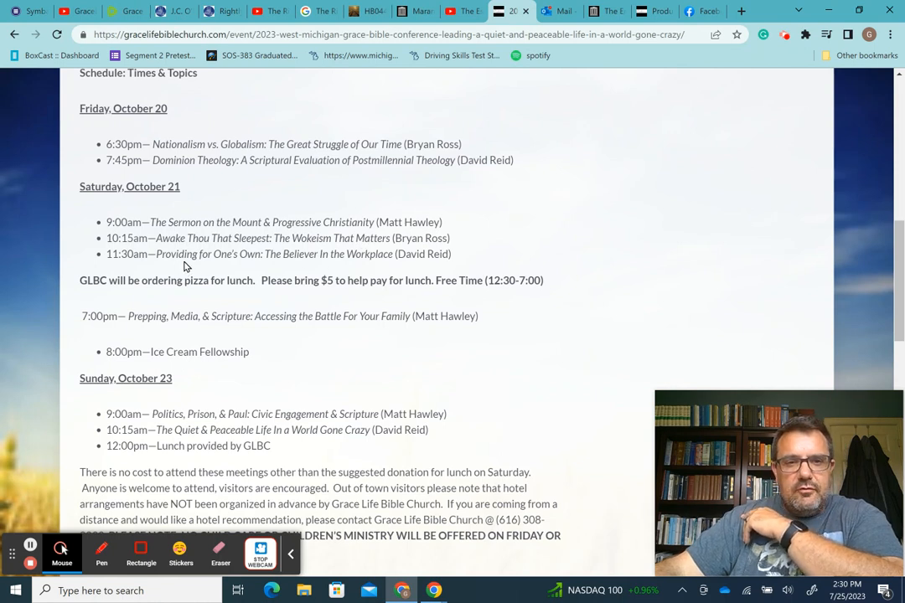
pyautogui.scroll(-3)
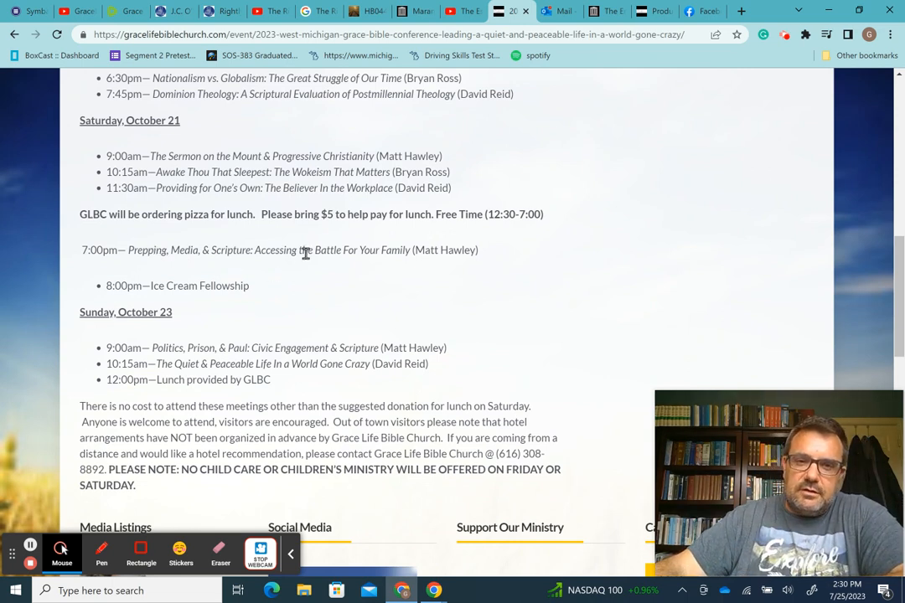
pyautogui.moveTo(436, 266)
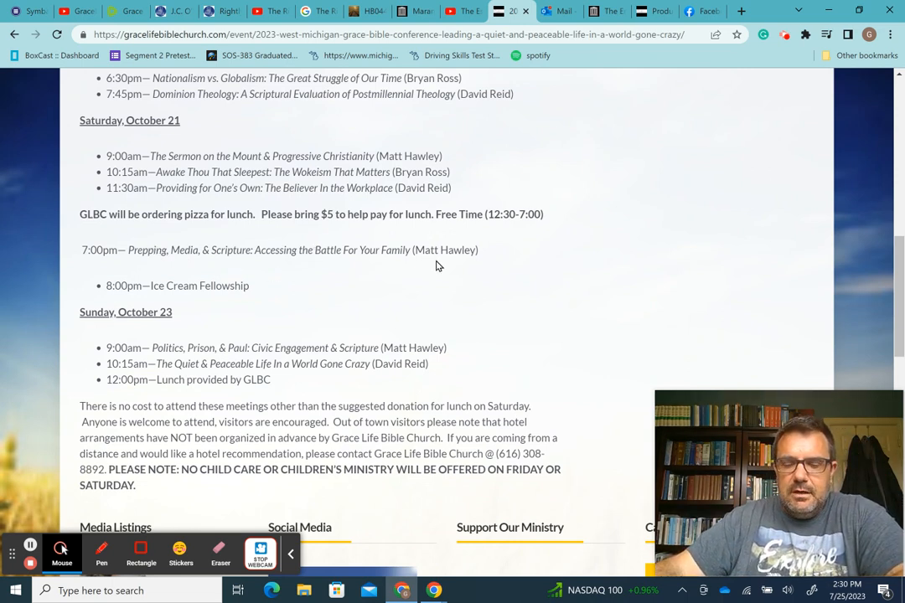
pyautogui.moveTo(172, 287)
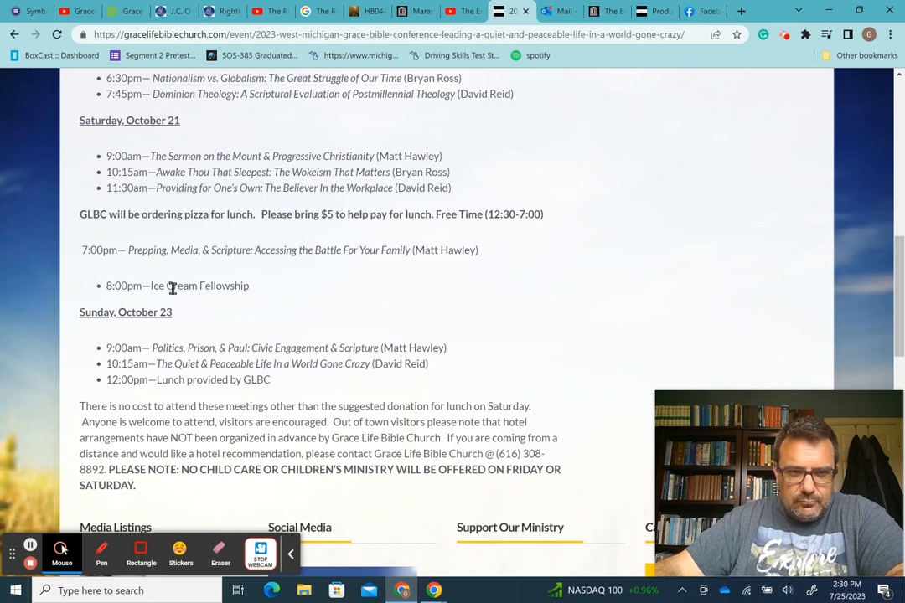
pyautogui.moveTo(207, 279)
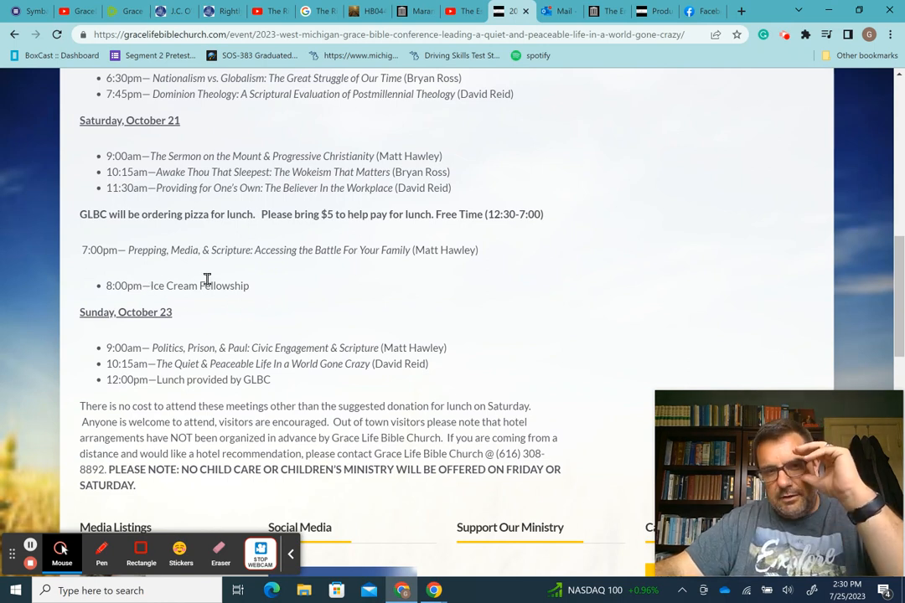
pyautogui.scroll(-3)
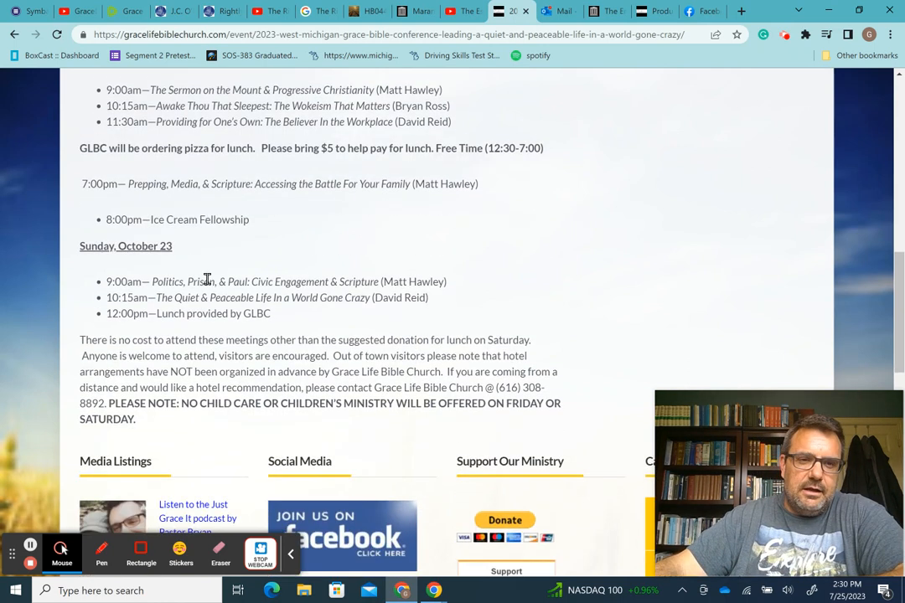
pyautogui.moveTo(210, 333)
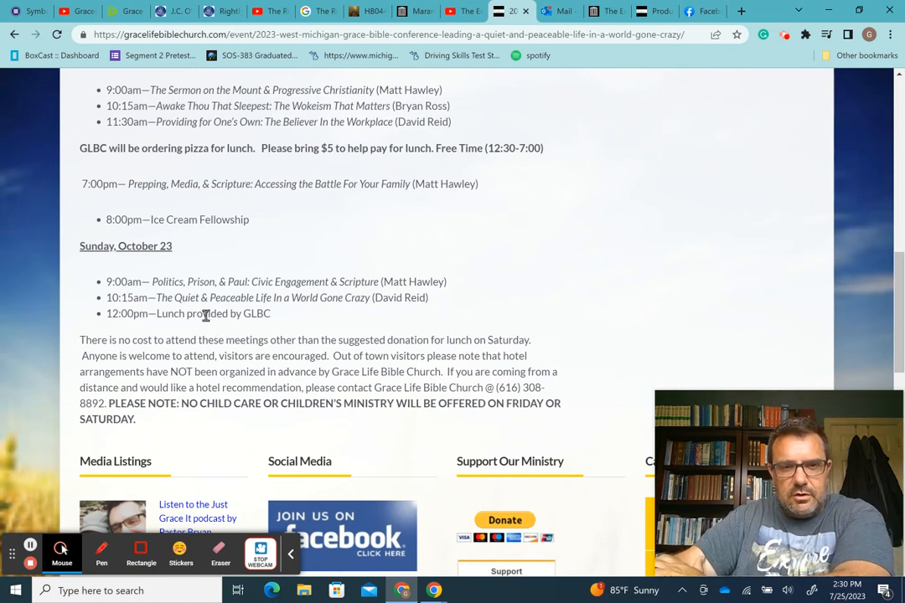
pyautogui.moveTo(272, 277)
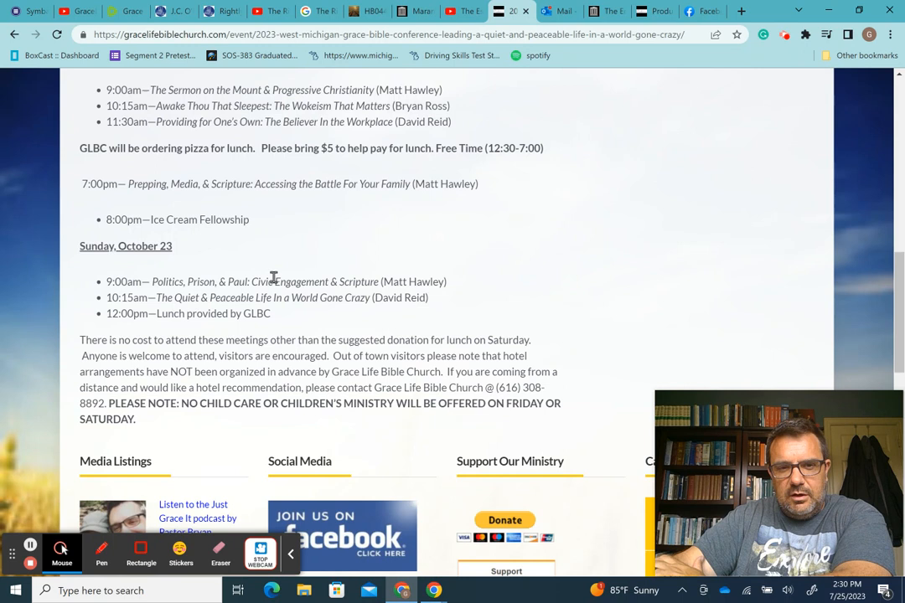
pyautogui.moveTo(339, 285)
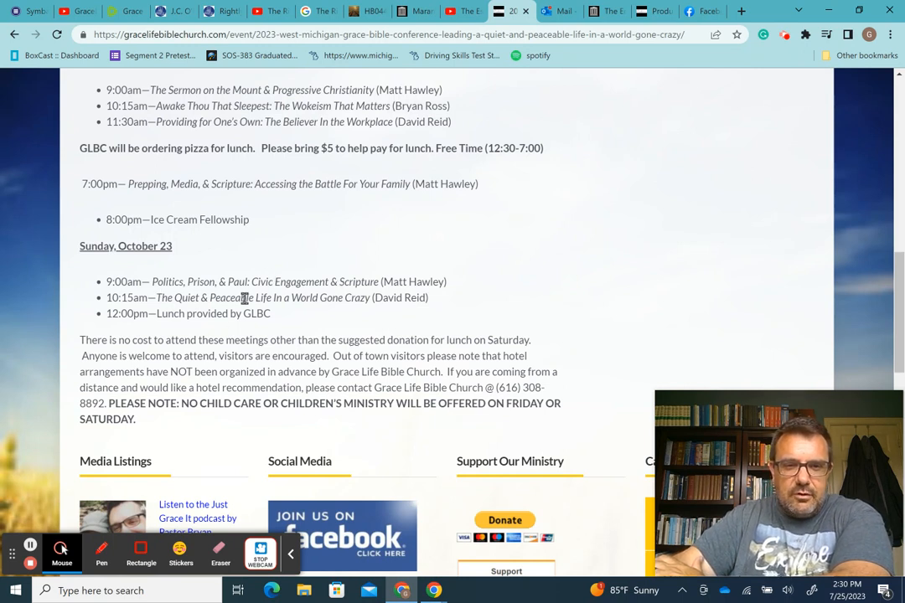
pyautogui.moveTo(401, 281)
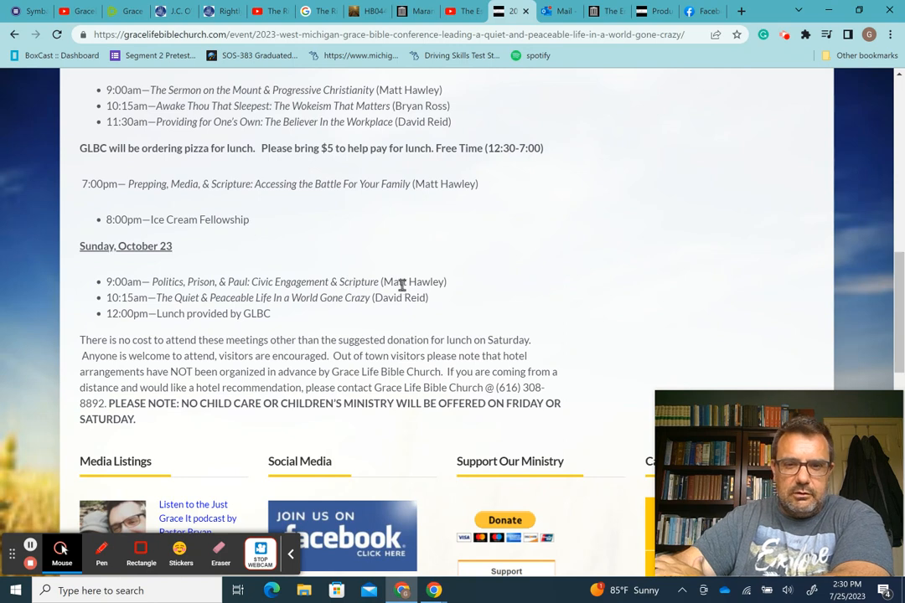
# Scroll up past the schedule to the West Michigan Grace Bible Conference header with date and venue
pyautogui.scroll(3)
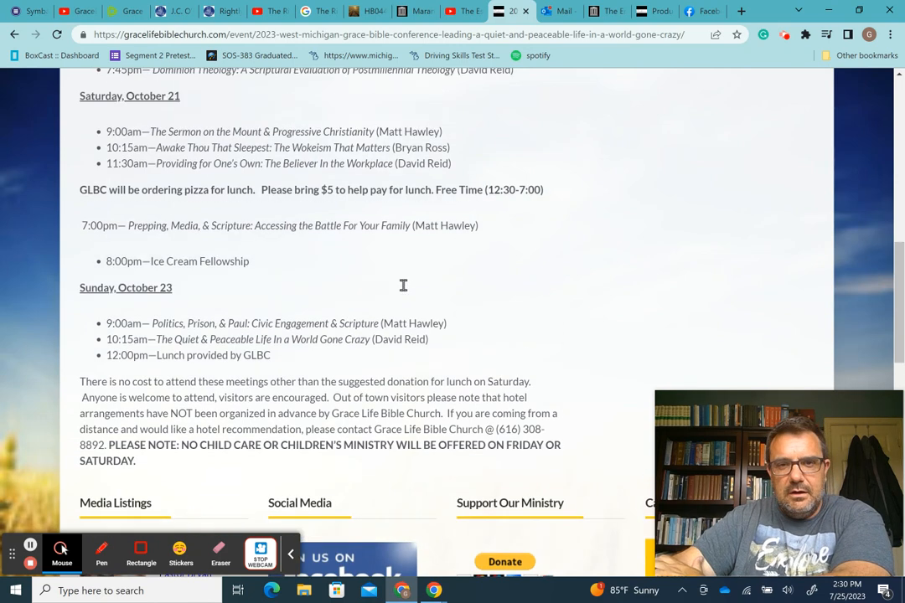
pyautogui.scroll(3)
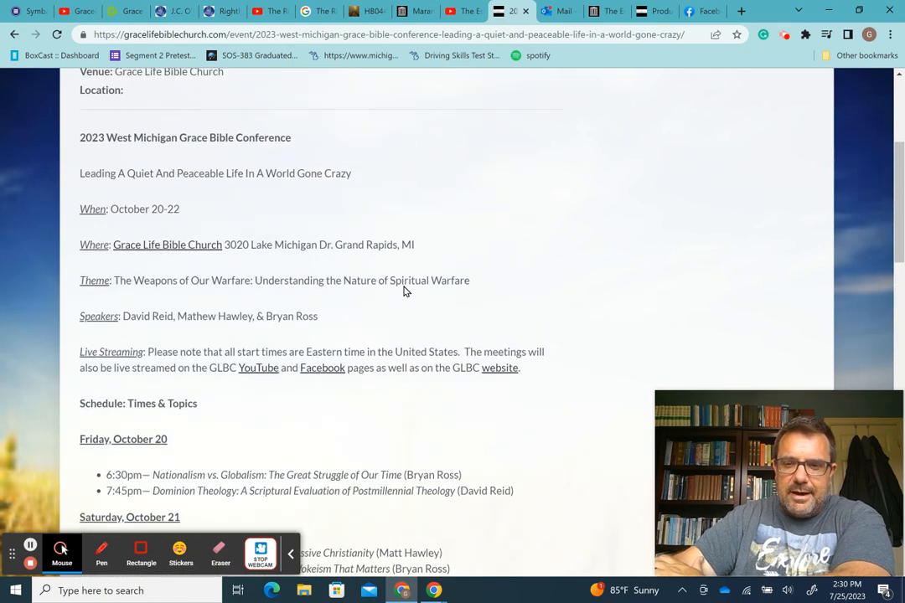
pyautogui.scroll(3)
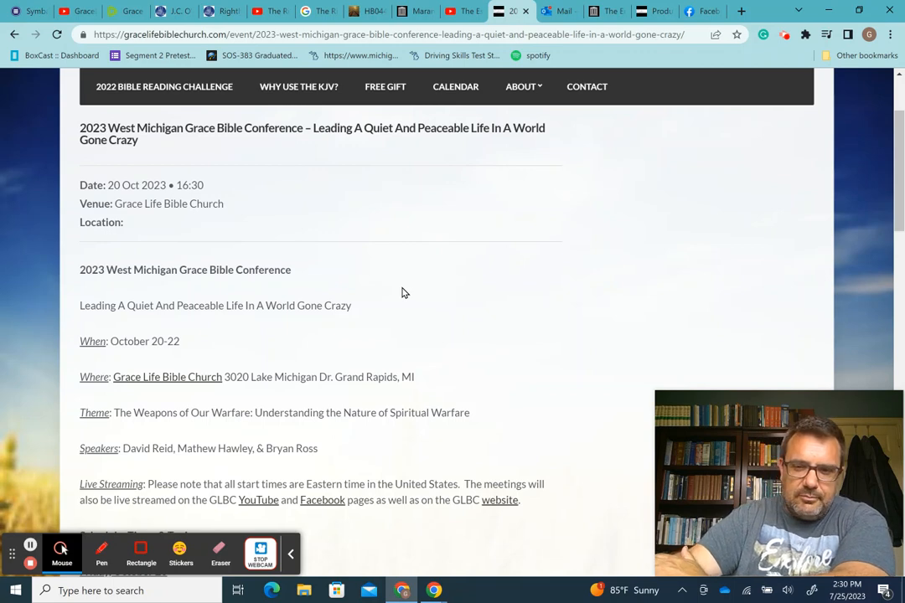
pyautogui.scroll(-3)
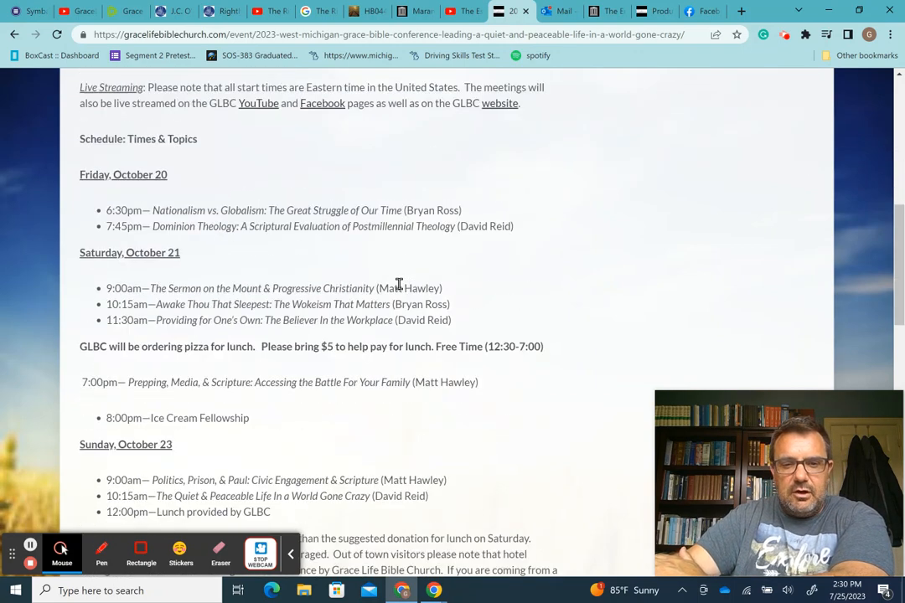
pyautogui.scroll(-3)
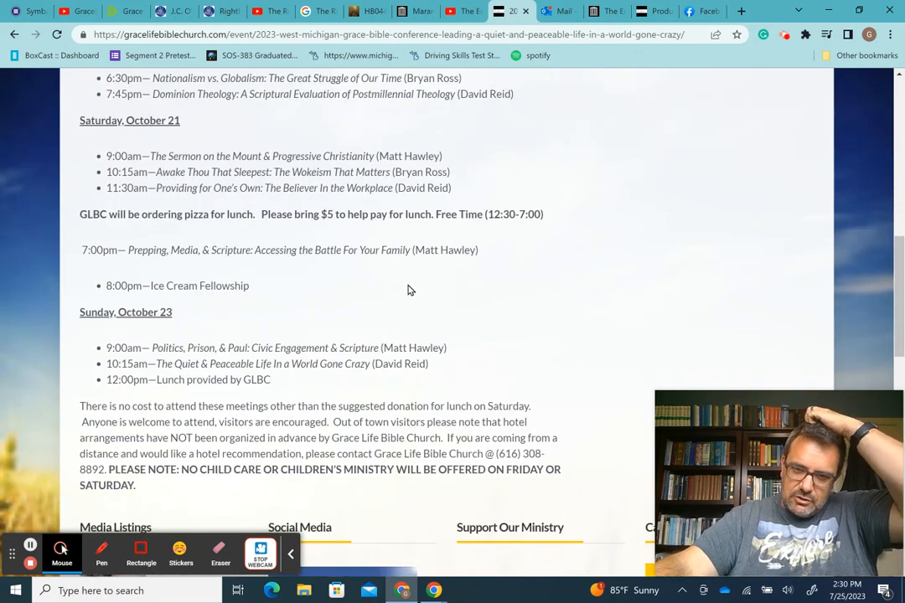
pyautogui.scroll(-3)
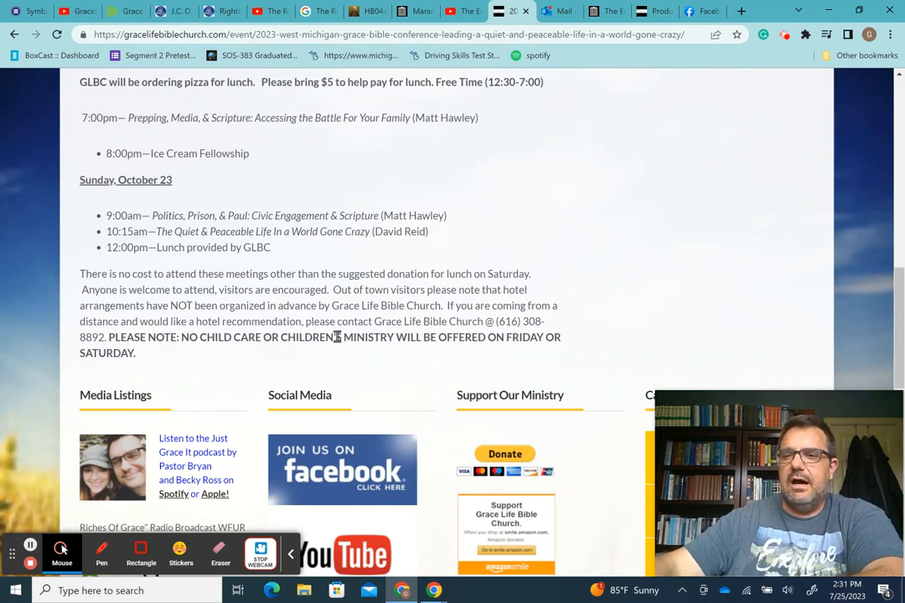
pyautogui.scroll(3)
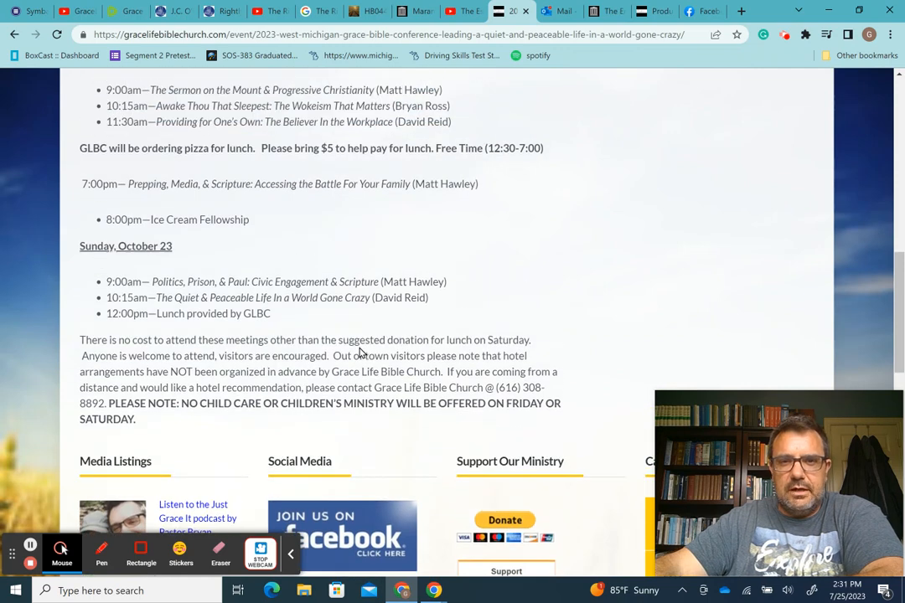
pyautogui.scroll(3)
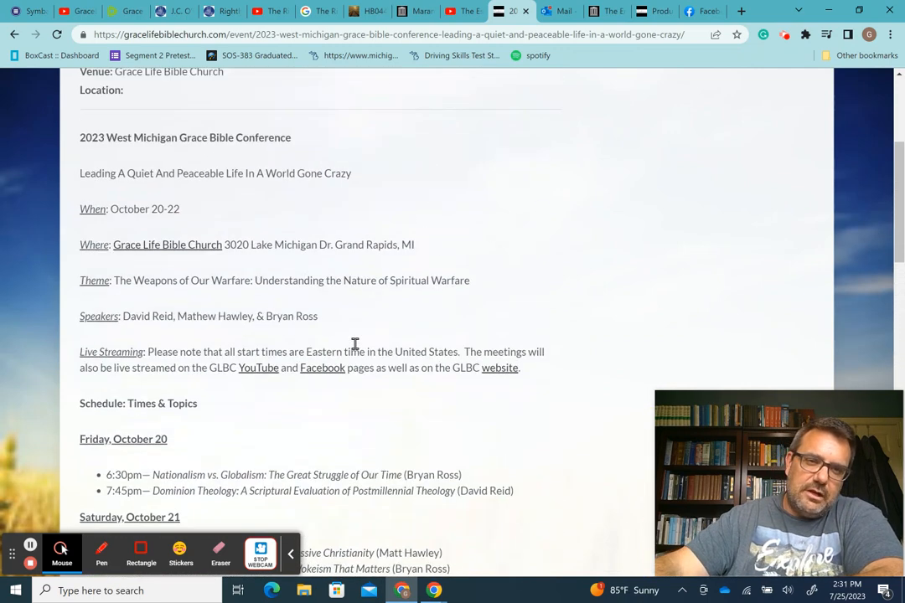
pyautogui.scroll(3)
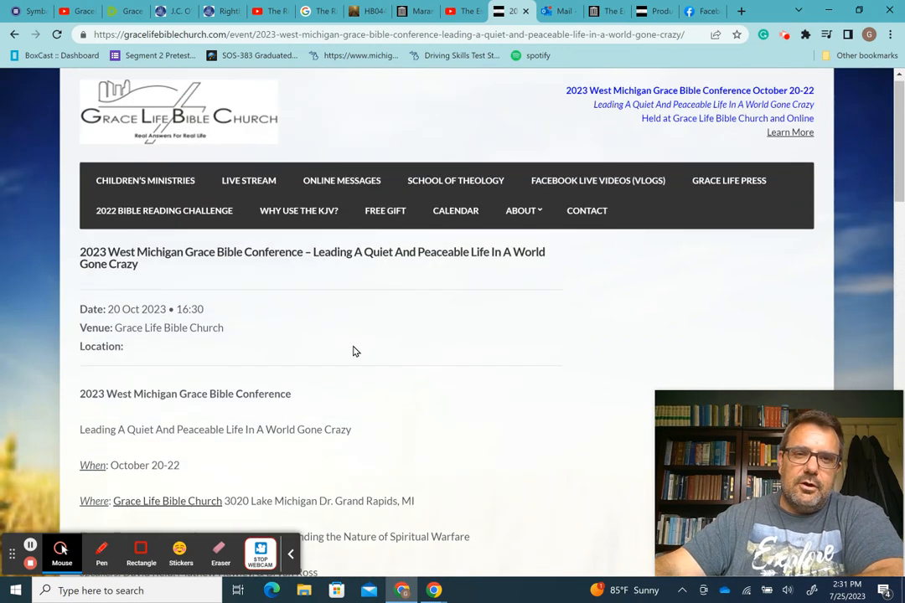